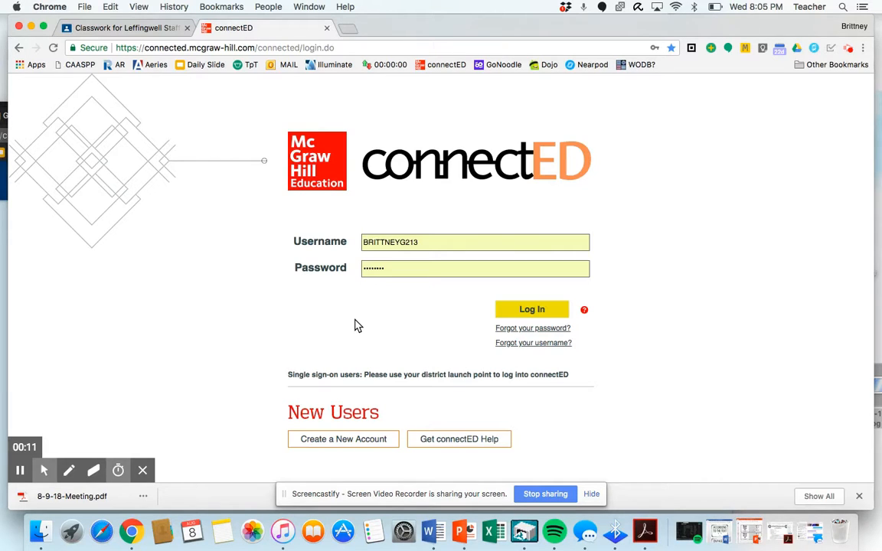
{"action": "mouse_move", "coordinate": [490, 317]}
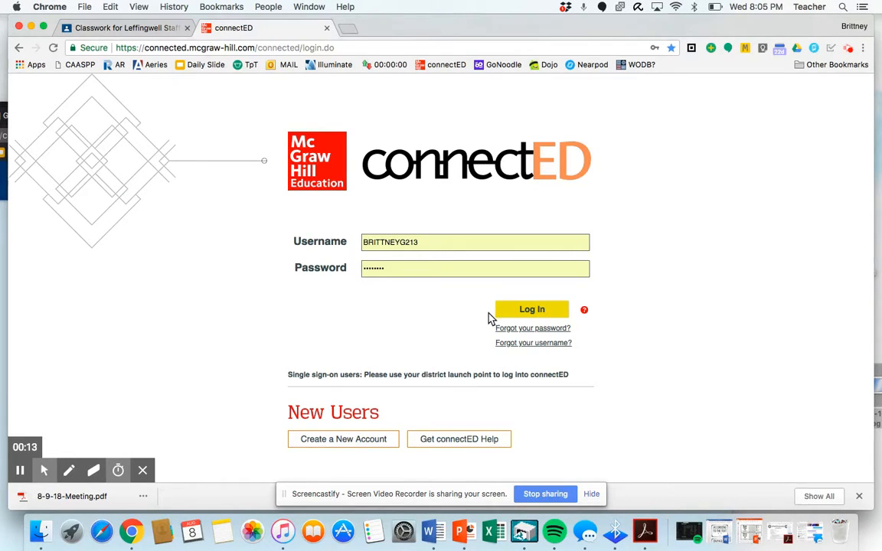
{"action": "mouse_move", "coordinate": [472, 339]}
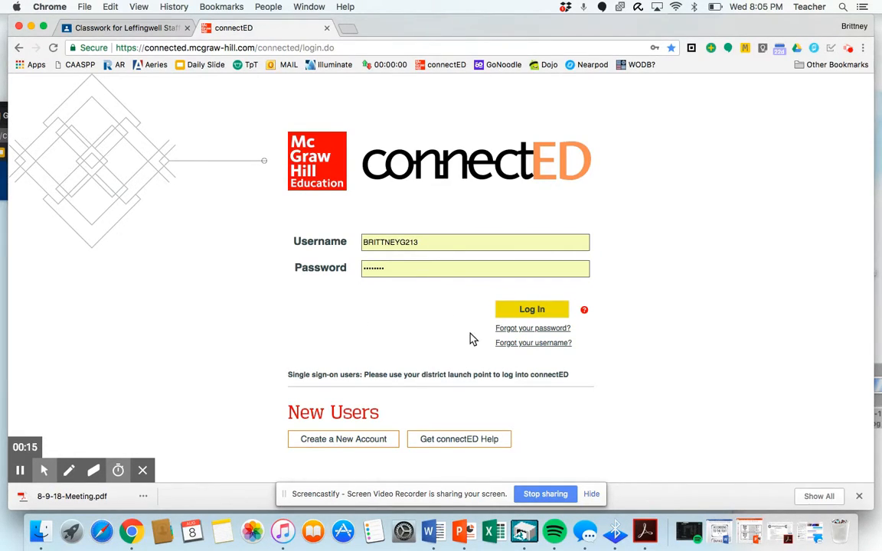
Sign in with the saved credentials and choose Wonders Grade 4 Teacher Edition from My connectED Programs
{"action": "left_click", "coordinate": [532, 309]}
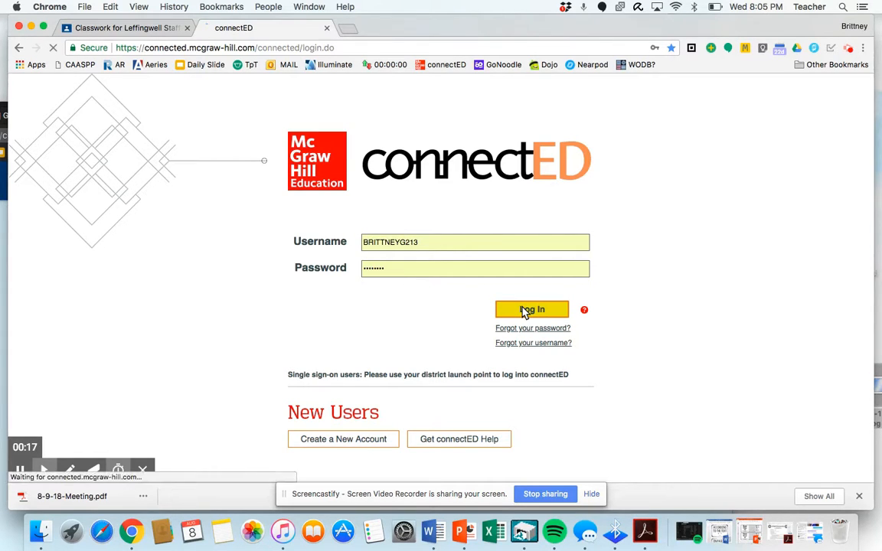
{"action": "left_click", "coordinate": [533, 309]}
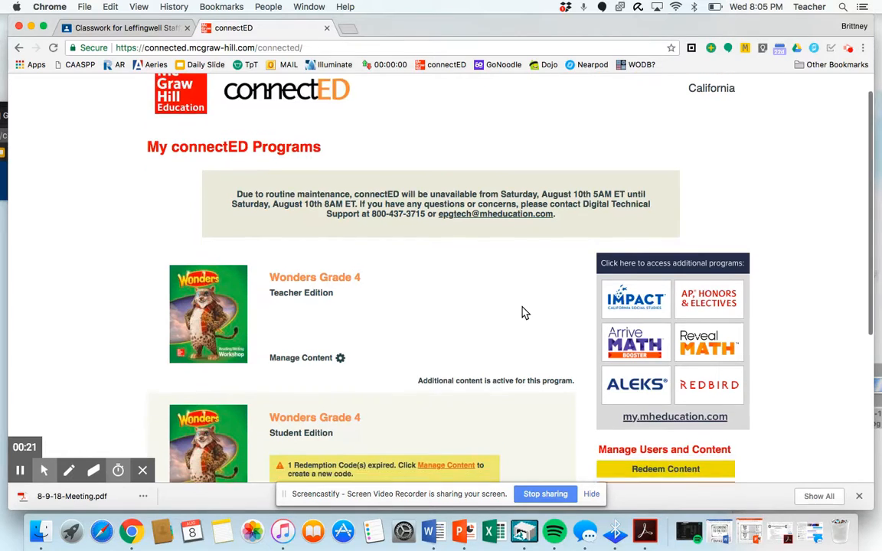
{"action": "scroll", "scroll_direction": "down", "scroll_amount": 3}
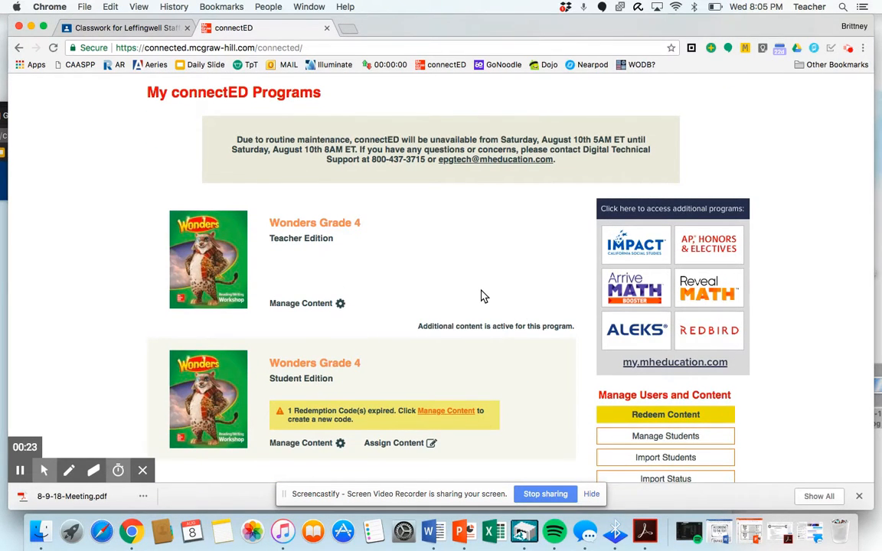
{"action": "mouse_move", "coordinate": [314, 223]}
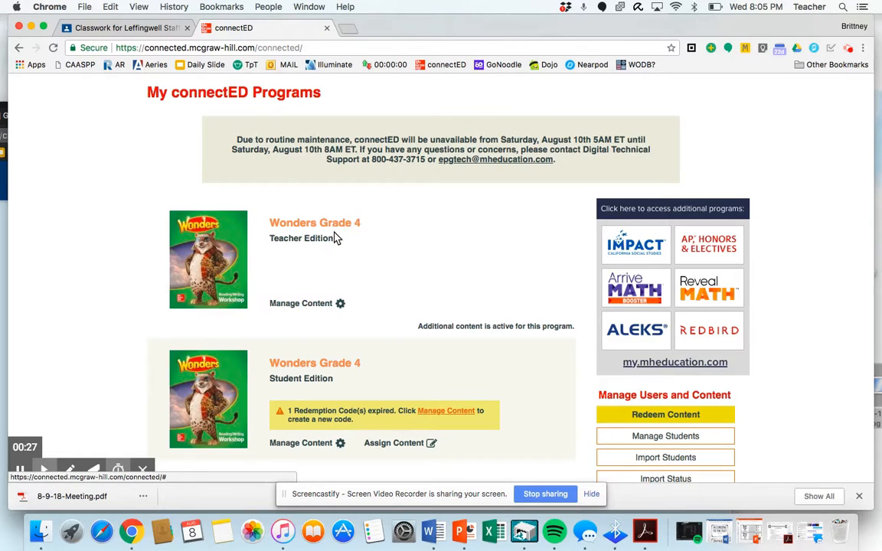
{"action": "left_click", "coordinate": [316, 224]}
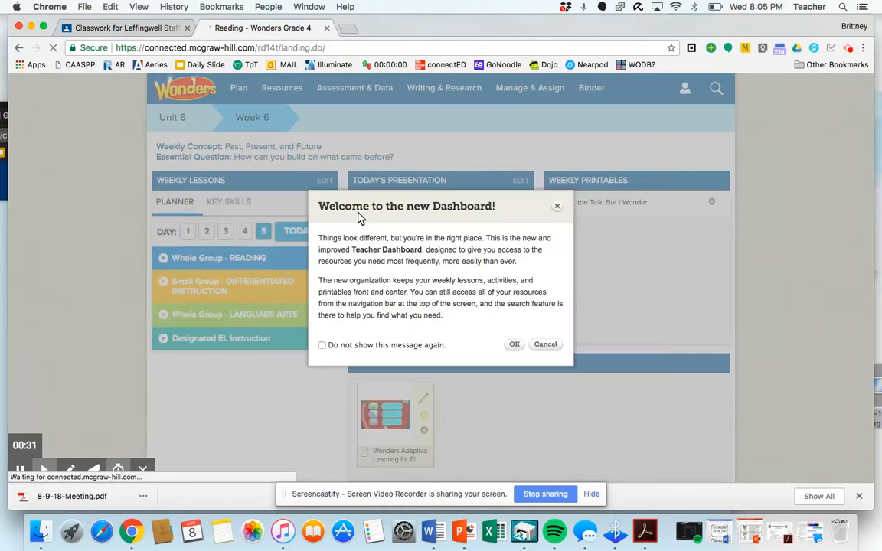
{"action": "mouse_move", "coordinate": [509, 346]}
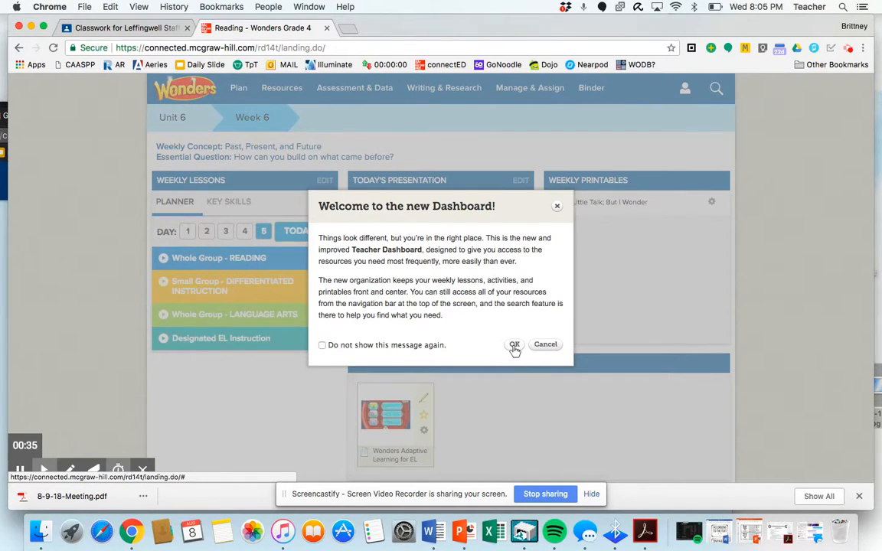
Dismiss the welcome message and go to Manage & Assign > Class Details, scrolling to the class list
{"action": "left_click", "coordinate": [515, 343]}
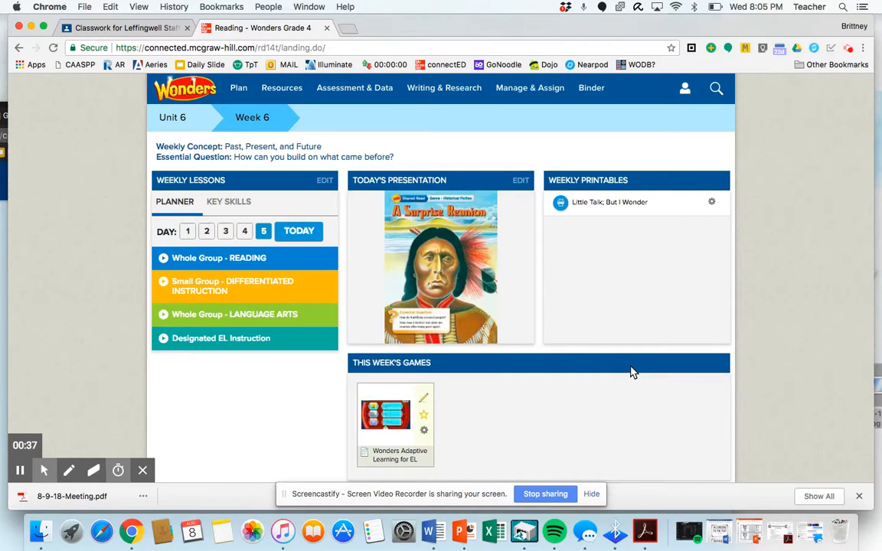
{"action": "mouse_move", "coordinate": [559, 132]}
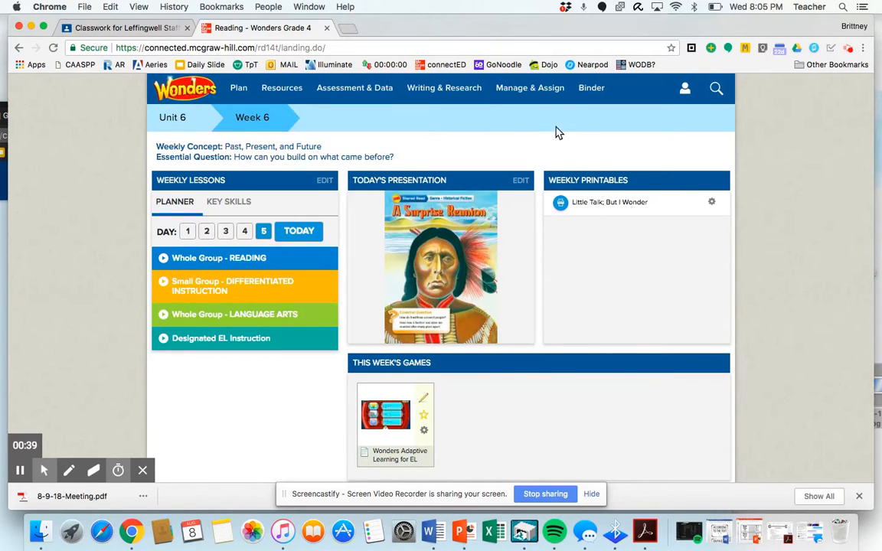
{"action": "left_click", "coordinate": [530, 87]}
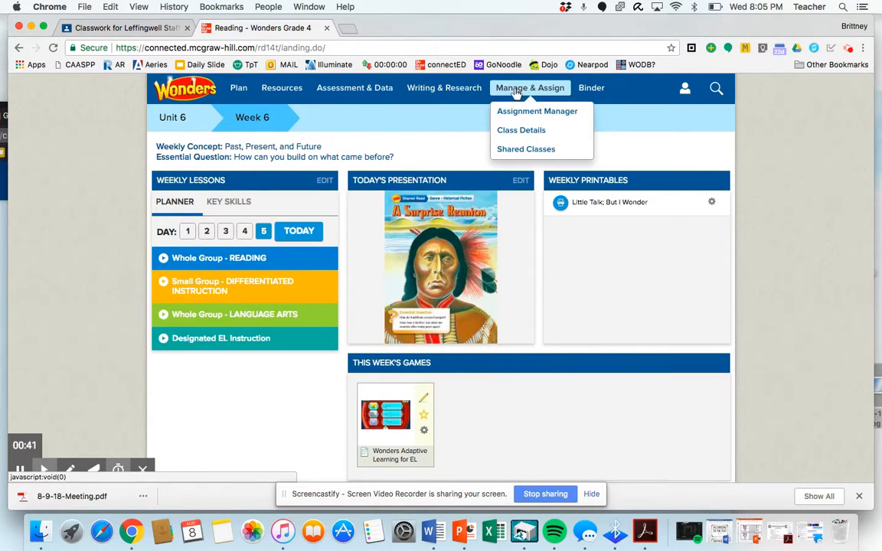
{"action": "left_click", "coordinate": [520, 130]}
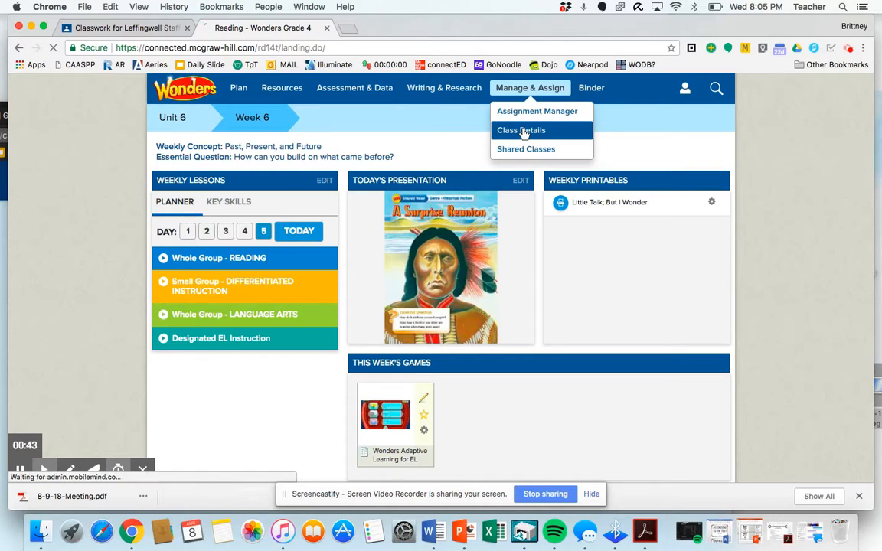
{"action": "left_click", "coordinate": [521, 130]}
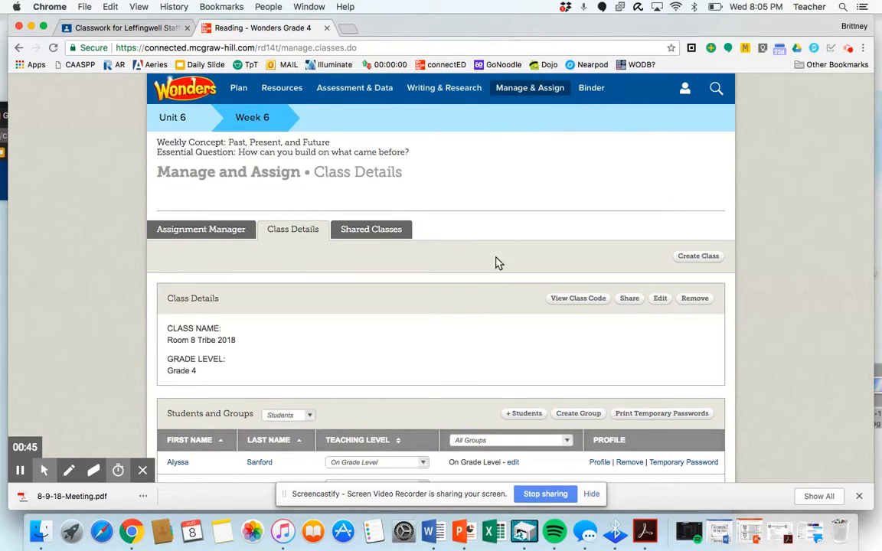
{"action": "scroll", "scroll_direction": "down", "scroll_amount": 3}
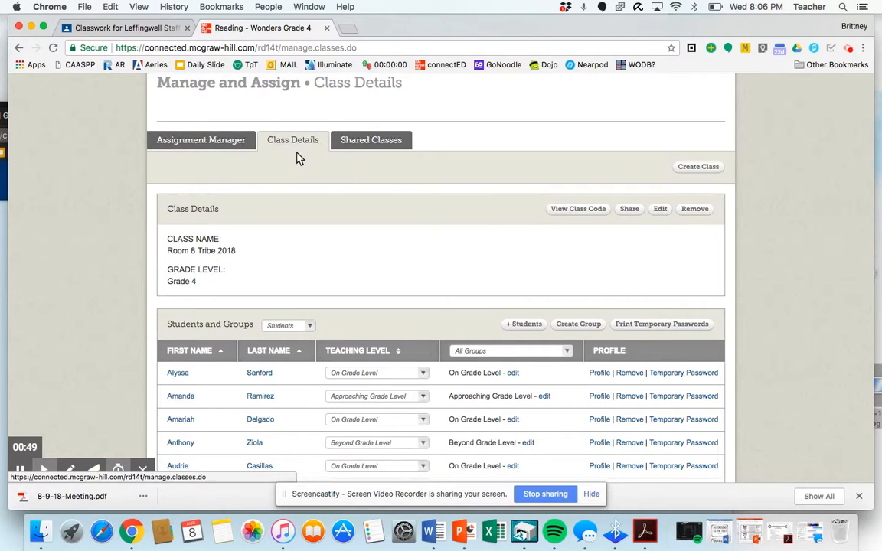
{"action": "scroll", "scroll_direction": "down", "scroll_amount": 3}
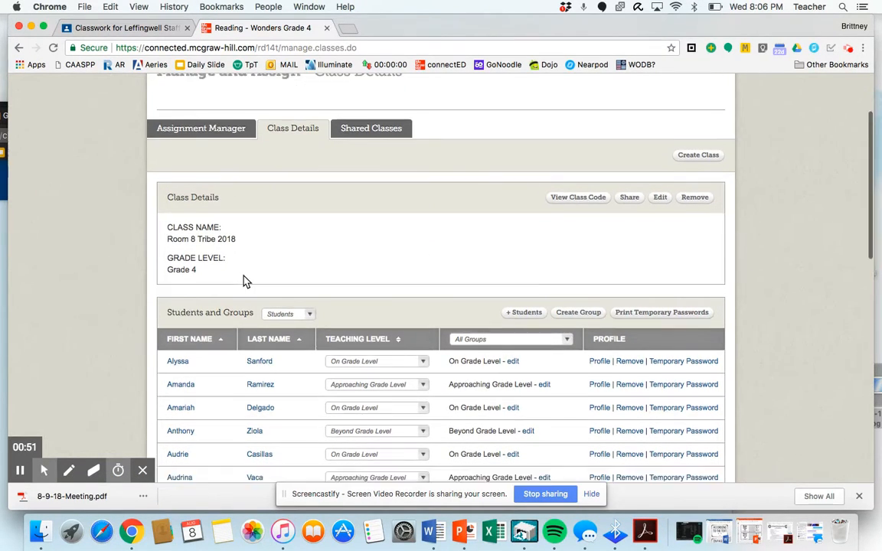
{"action": "scroll", "scroll_direction": "down", "scroll_amount": 3}
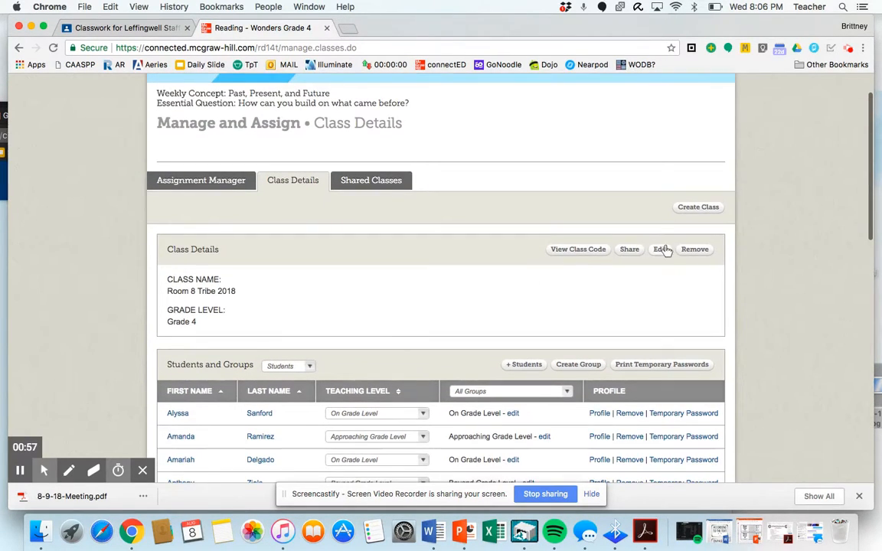
Remove the Room 8 Tribe 2018 class and confirm the deletion
{"action": "left_click", "coordinate": [695, 248]}
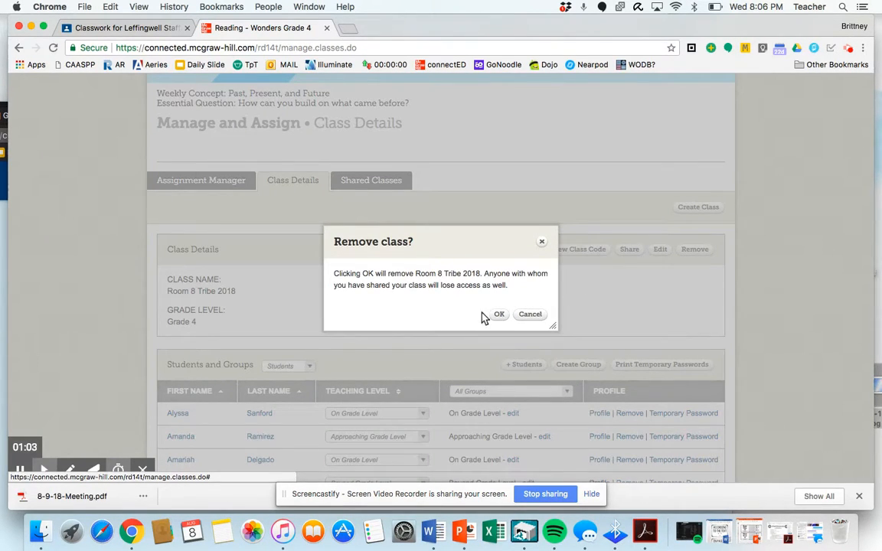
{"action": "left_click", "coordinate": [499, 314]}
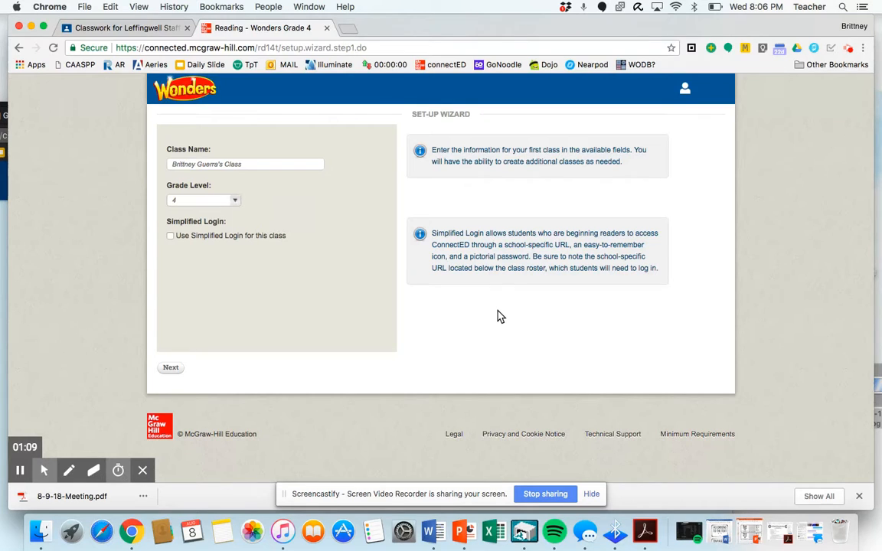
{"action": "mouse_move", "coordinate": [427, 122]}
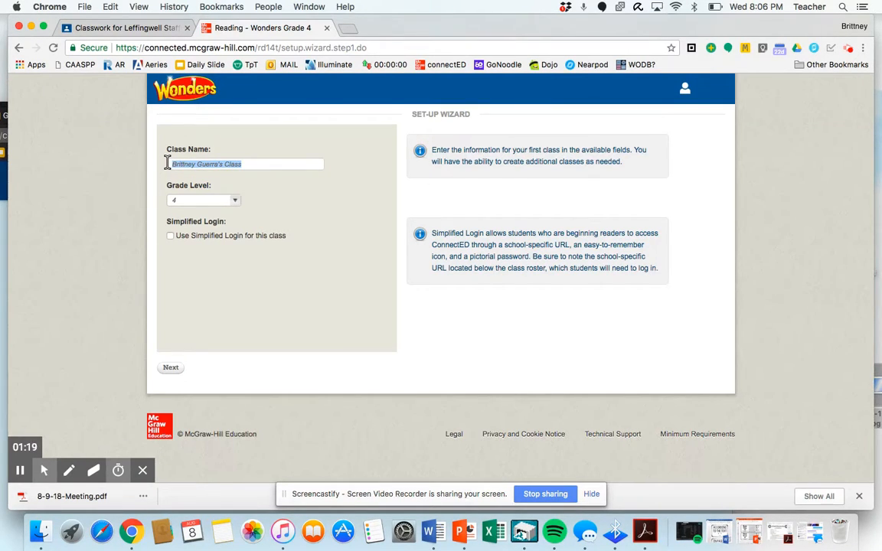
Name the new class 'Miss G Room 8 2018-2018', keeping Grade Level 4
{"action": "type", "text": "Miss G Room"}
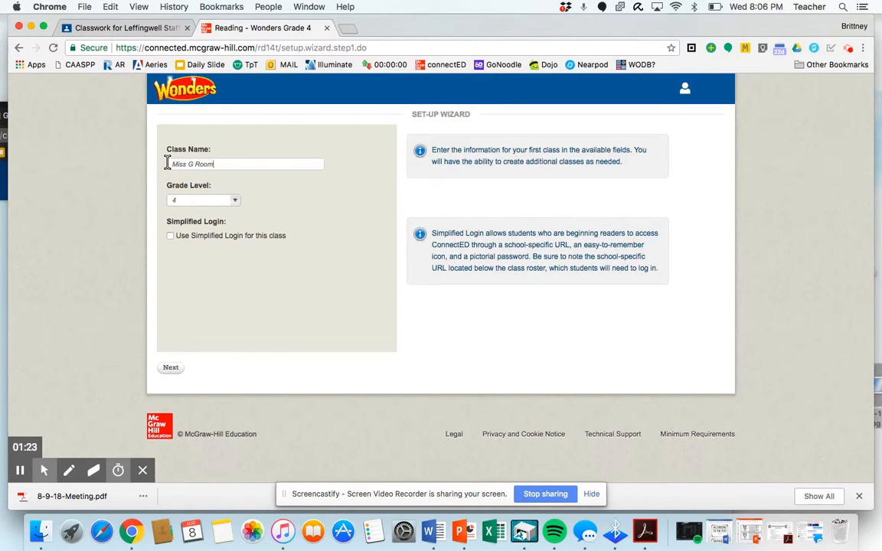
{"action": "type", "text": "8 @d"}
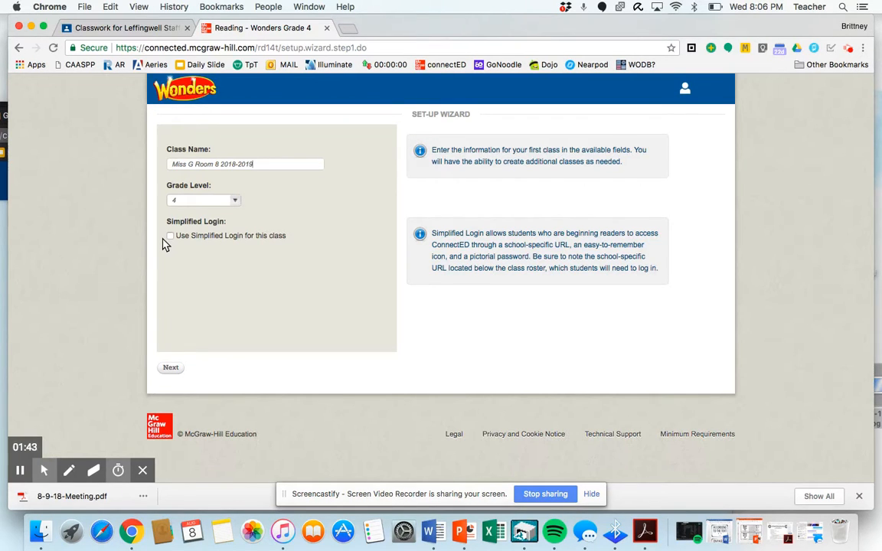
{"action": "mouse_move", "coordinate": [220, 281]}
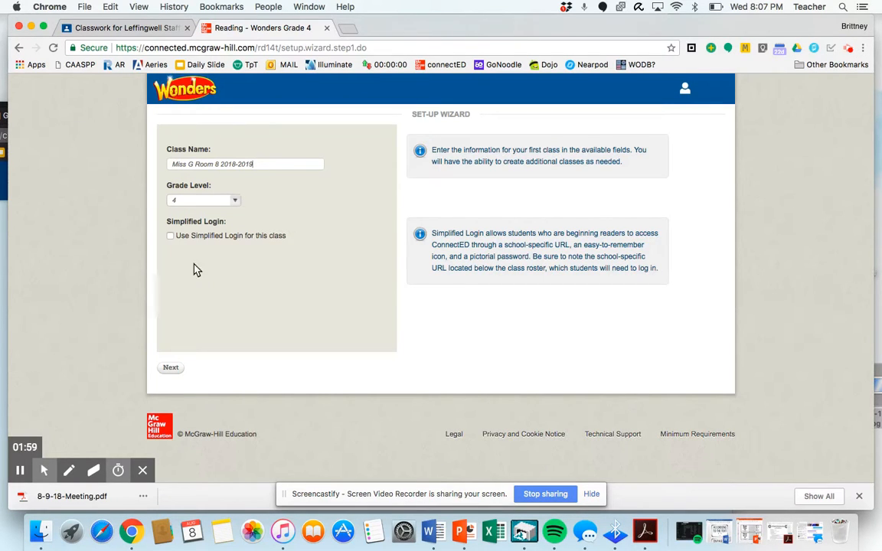
{"action": "mouse_move", "coordinate": [171, 252]}
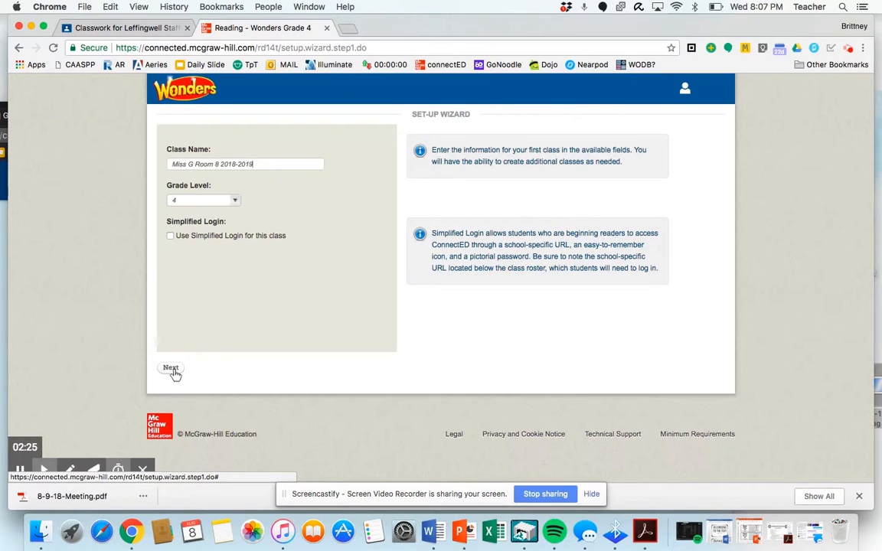
Set the first teaching day to 08/20/2018 from the calendar and continue to non-teaching days
{"action": "left_click", "coordinate": [171, 368]}
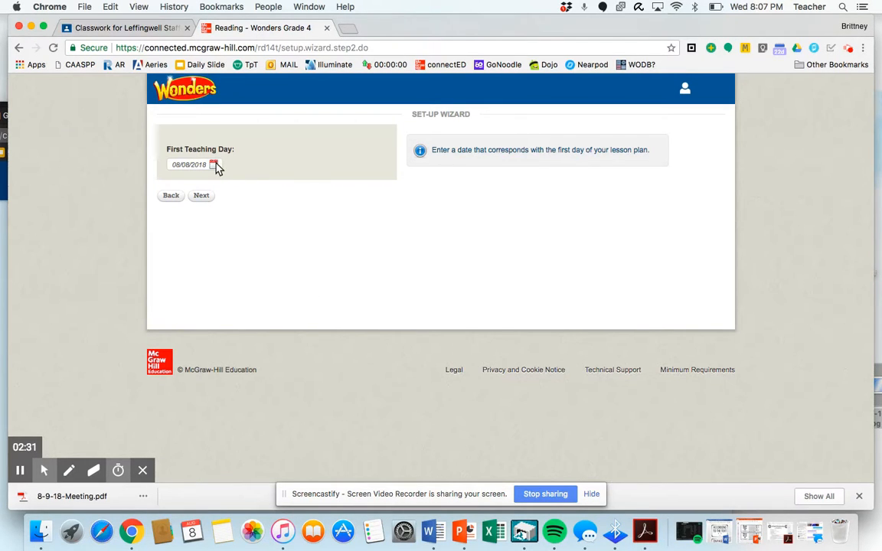
{"action": "left_click", "coordinate": [215, 166]}
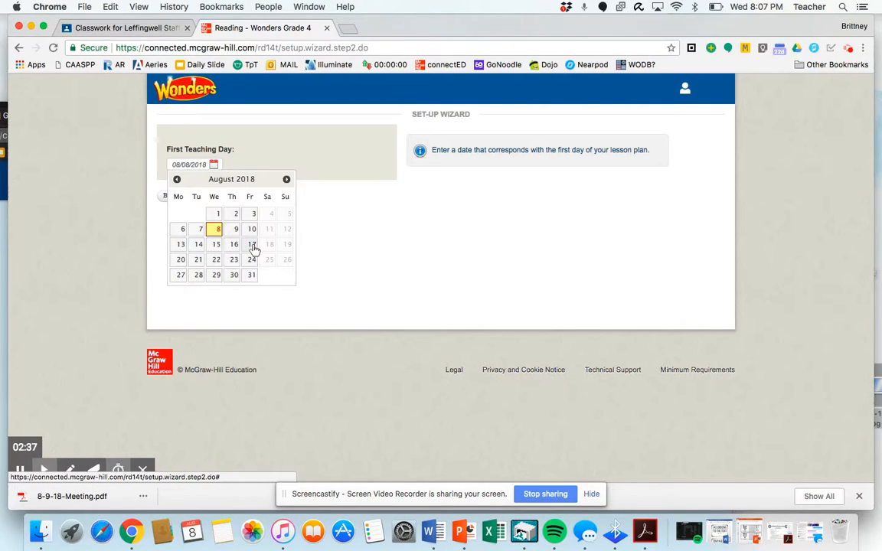
{"action": "mouse_move", "coordinate": [251, 245]}
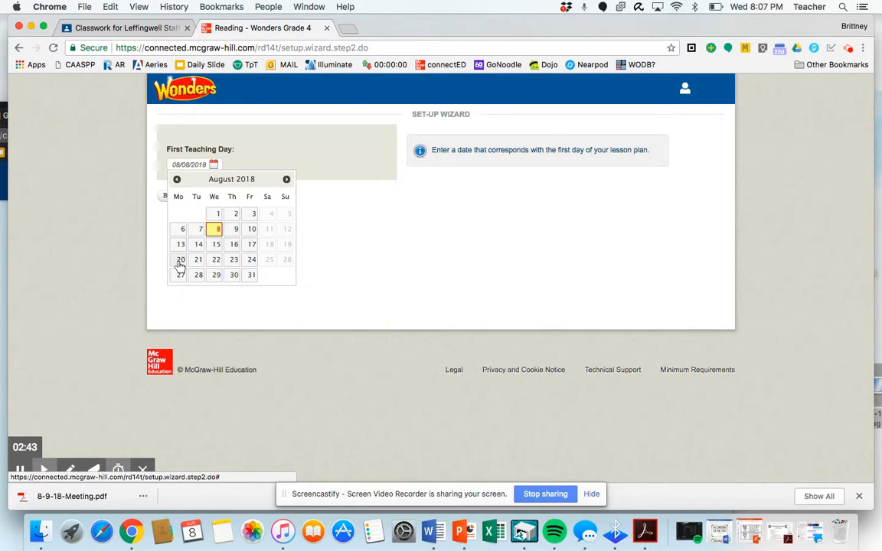
{"action": "left_click", "coordinate": [181, 261]}
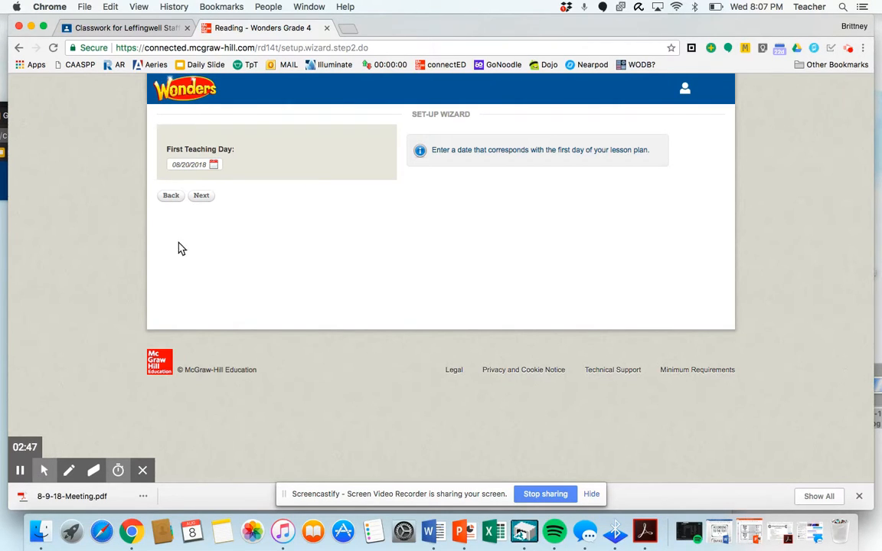
{"action": "left_click", "coordinate": [202, 196]}
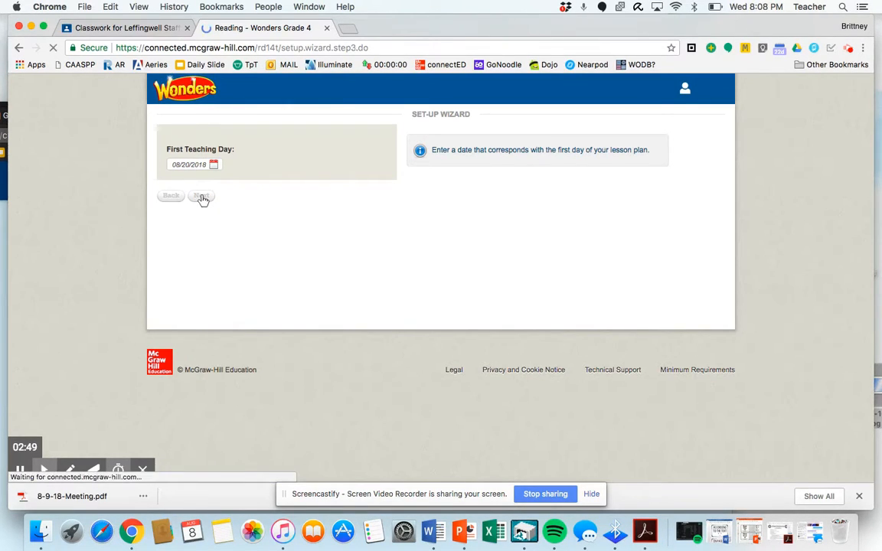
Mark September 4–7, 2018 as non-teaching days on the calendar
{"action": "left_click", "coordinate": [202, 196]}
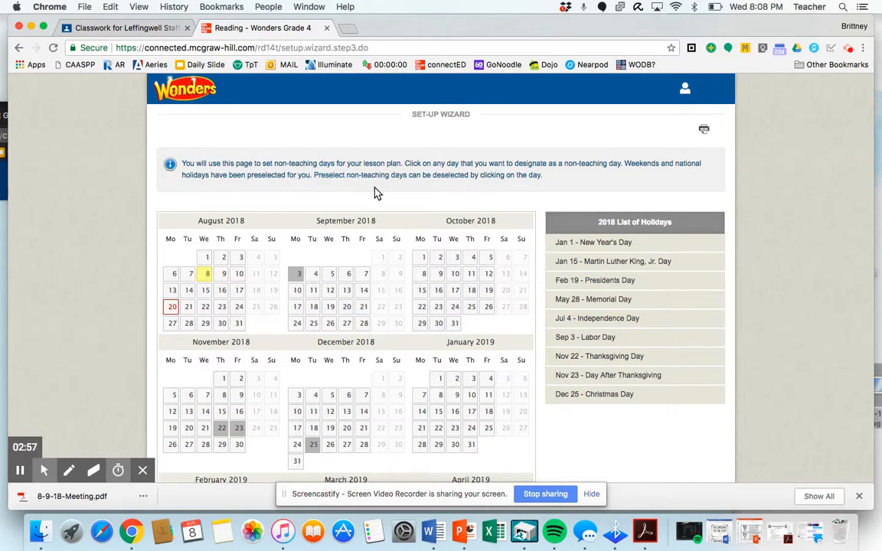
{"action": "mouse_move", "coordinate": [451, 182]}
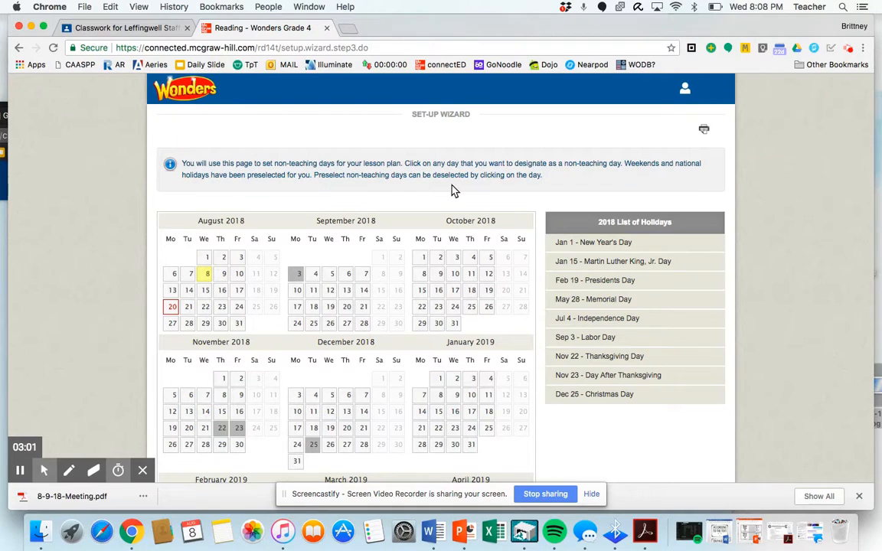
{"action": "mouse_move", "coordinate": [381, 196]}
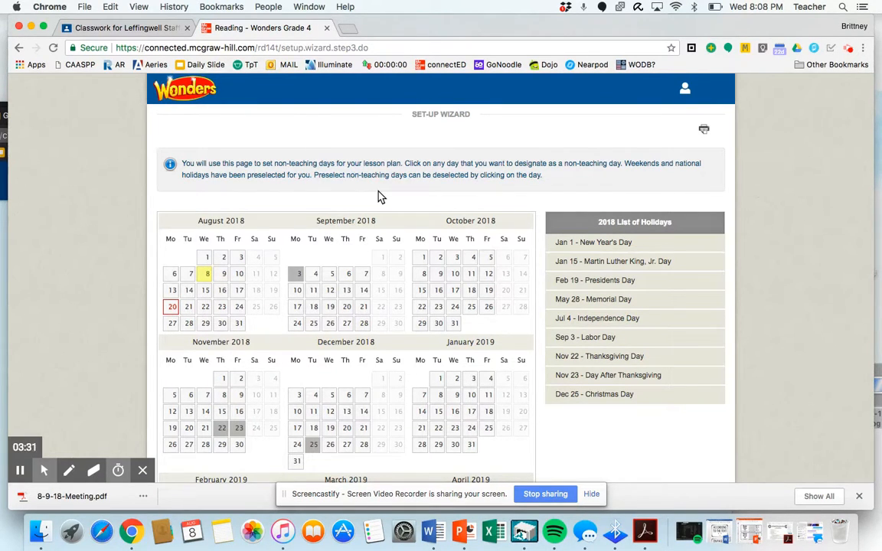
{"action": "mouse_move", "coordinate": [283, 250]}
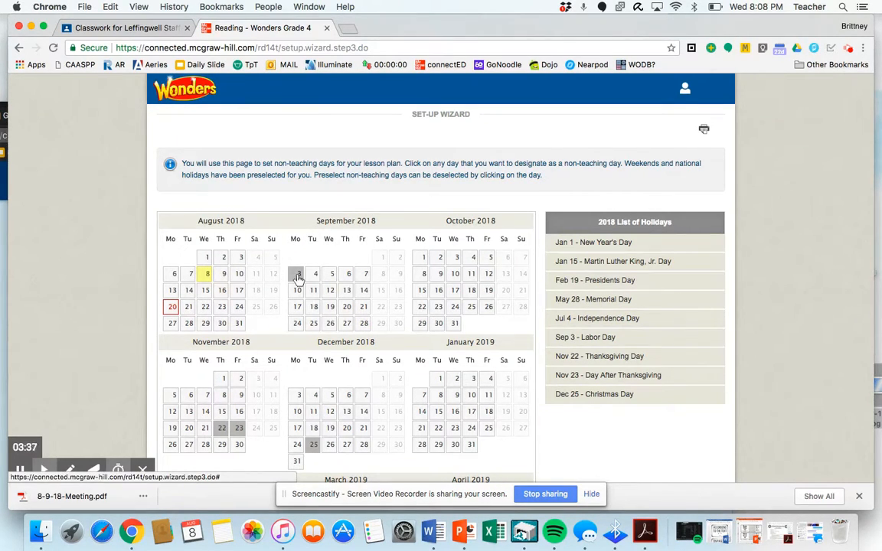
{"action": "mouse_move", "coordinate": [297, 274]}
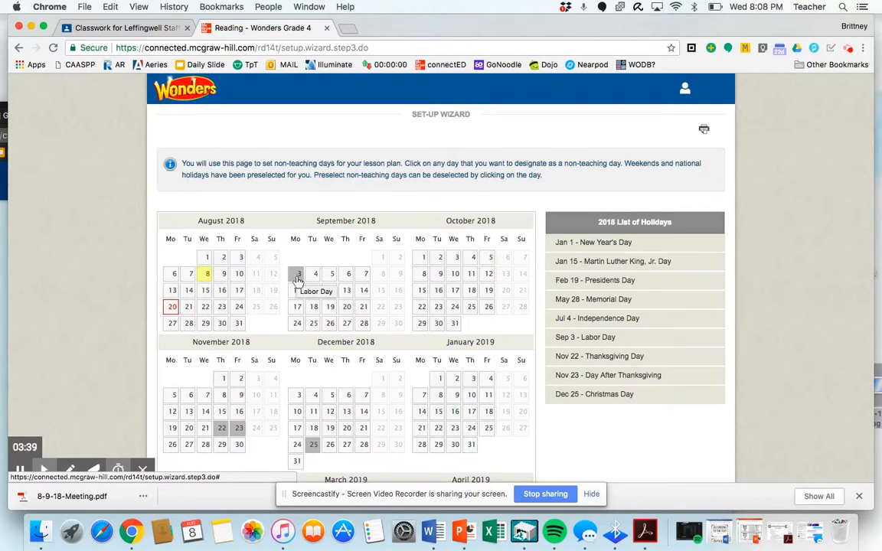
{"action": "mouse_move", "coordinate": [337, 282]}
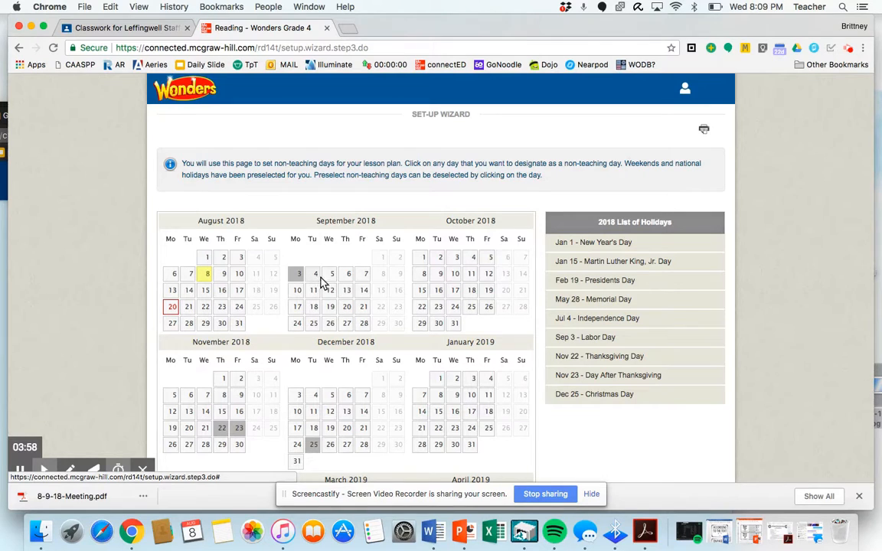
{"action": "left_click", "coordinate": [314, 272]}
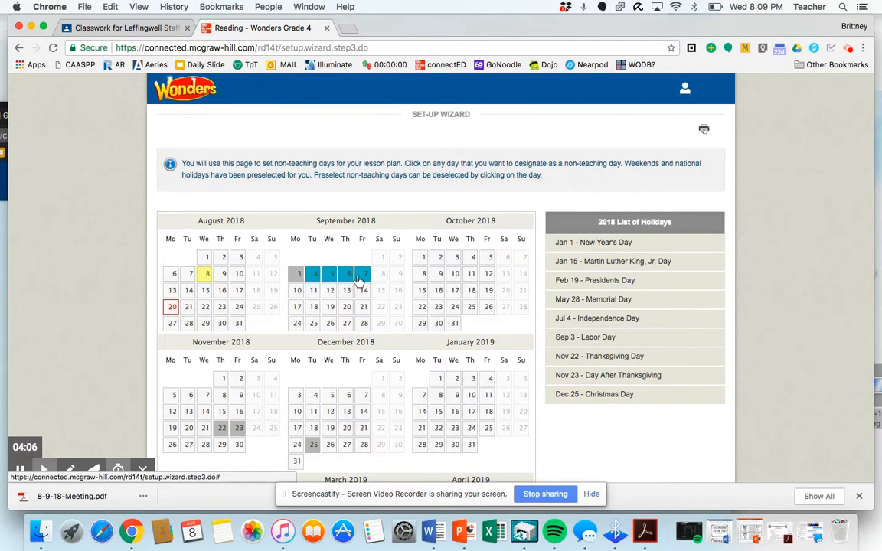
Mark late September, October 1, mid- and late October, and early November days as non-teaching
{"action": "left_click", "coordinate": [346, 273]}
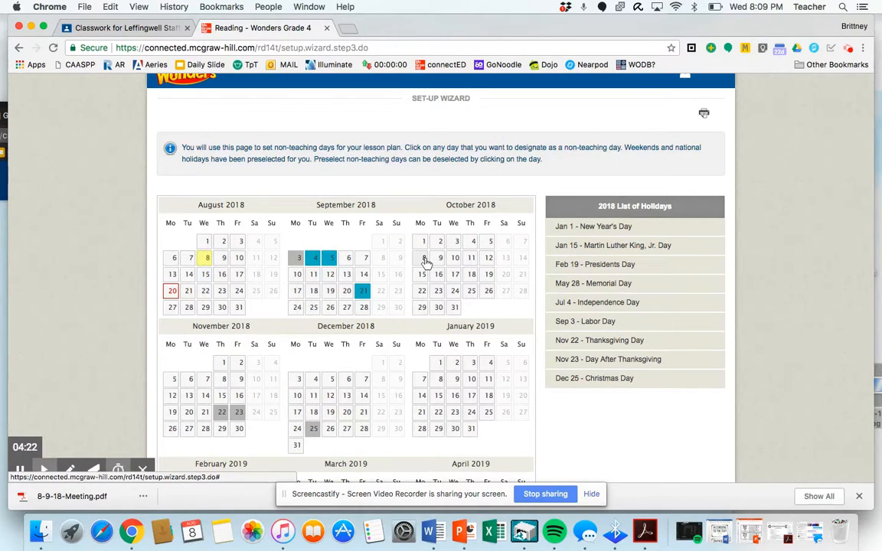
{"action": "left_click", "coordinate": [423, 257]}
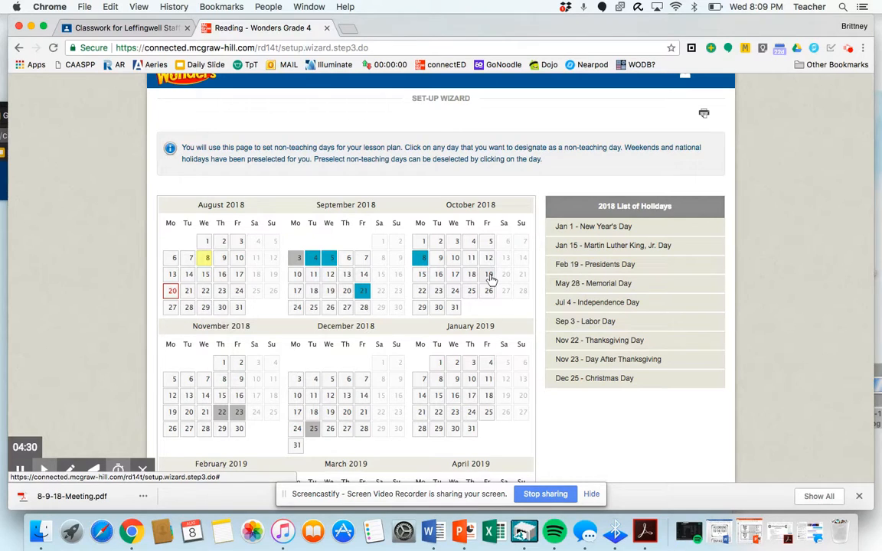
{"action": "left_click", "coordinate": [487, 274]}
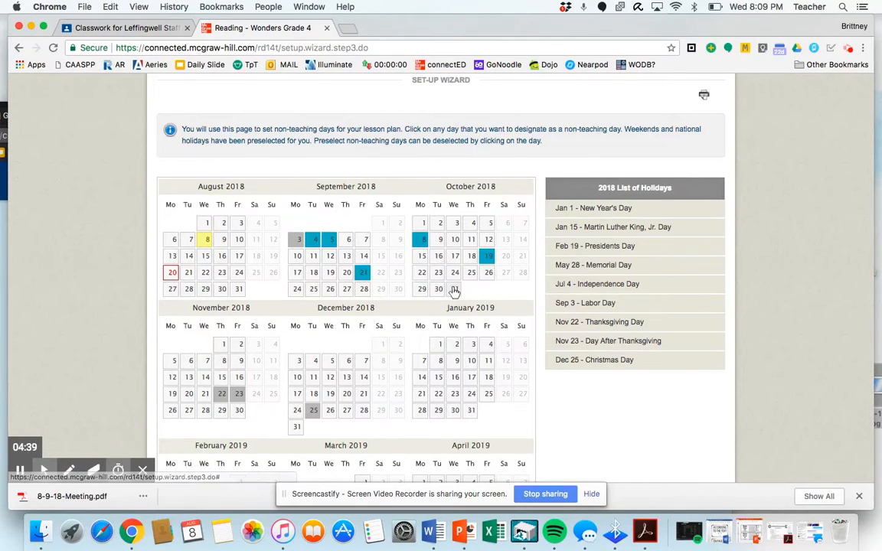
{"action": "left_click", "coordinate": [453, 288]}
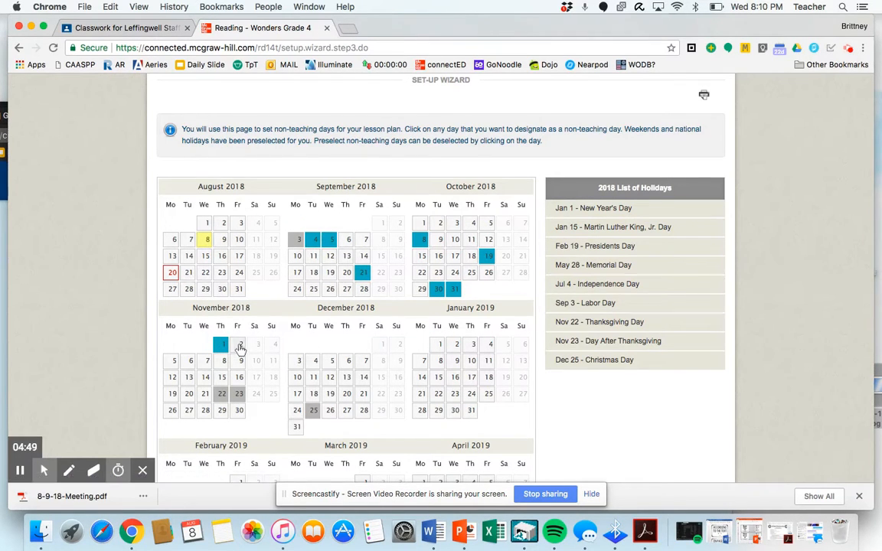
{"action": "left_click", "coordinate": [239, 343]}
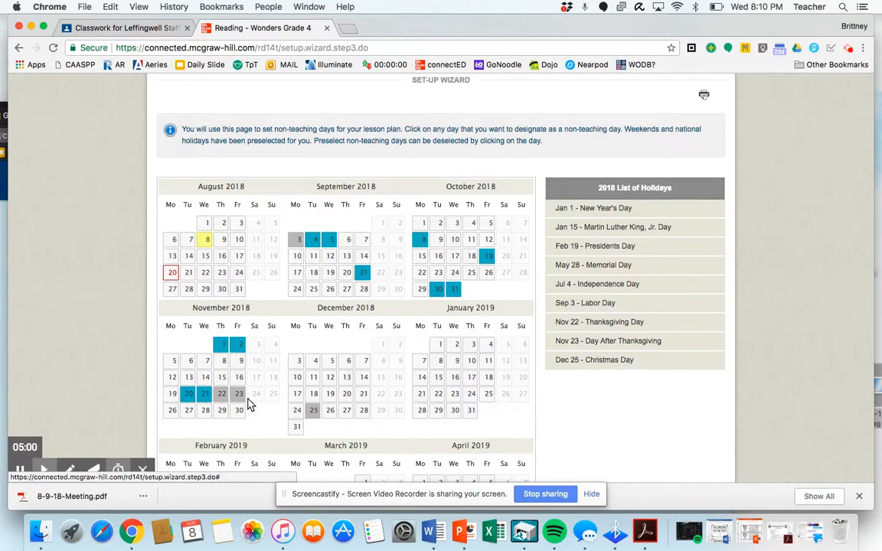
{"action": "mouse_move", "coordinate": [329, 375]}
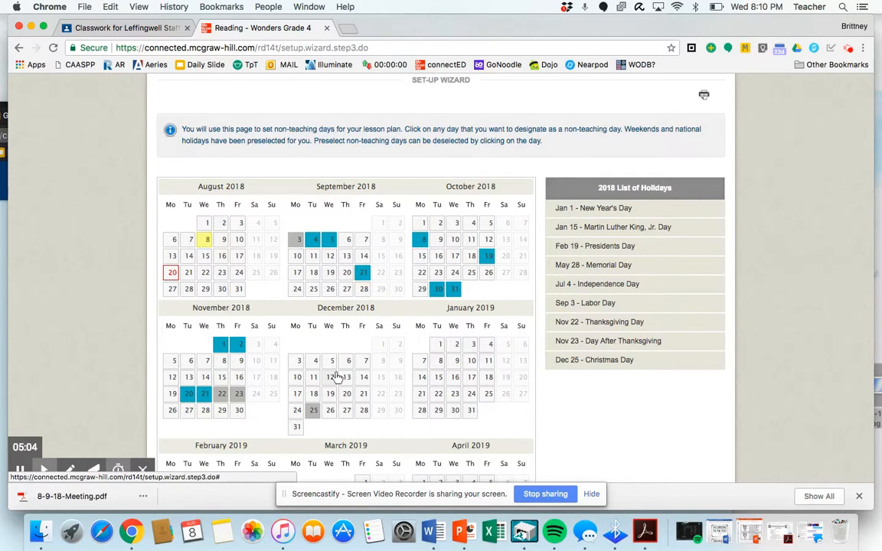
{"action": "mouse_move", "coordinate": [363, 386]}
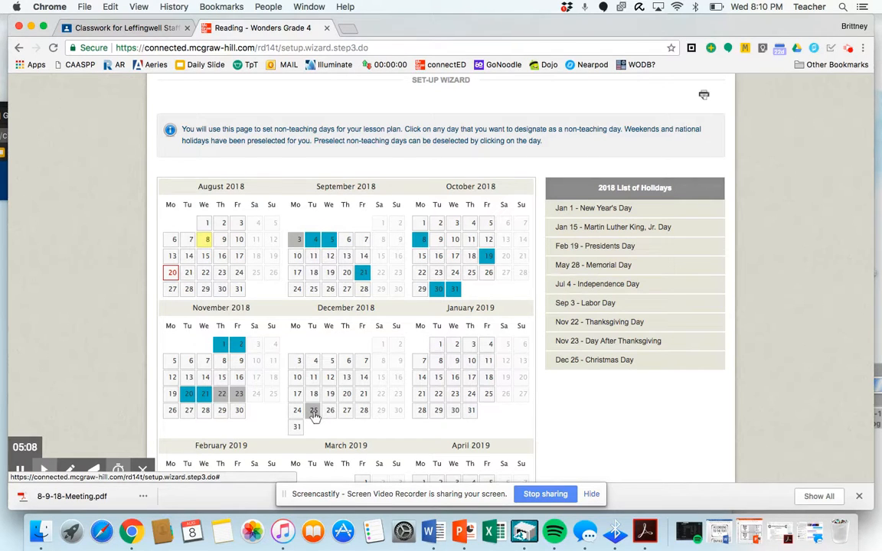
{"action": "mouse_move", "coordinate": [312, 410]}
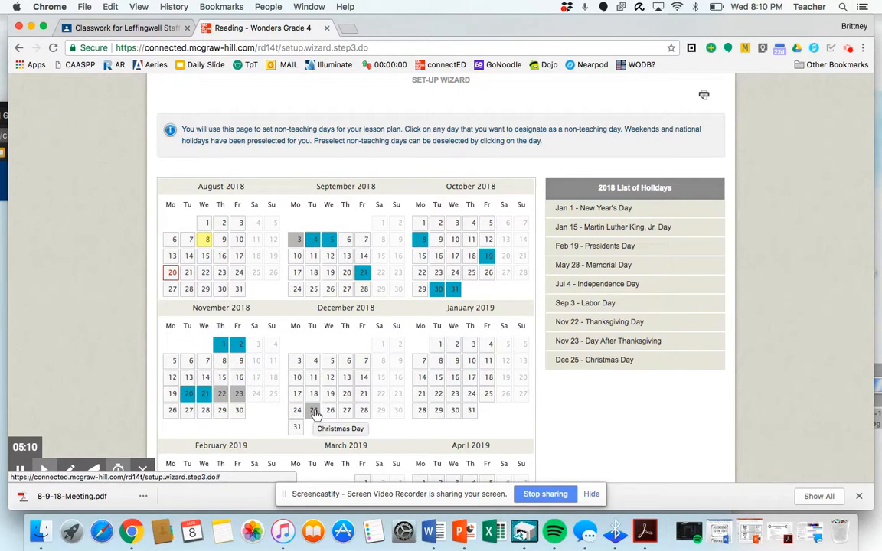
Mark December 24 and the winter break into early January 2019 as non-teaching days
{"action": "left_click", "coordinate": [297, 410]}
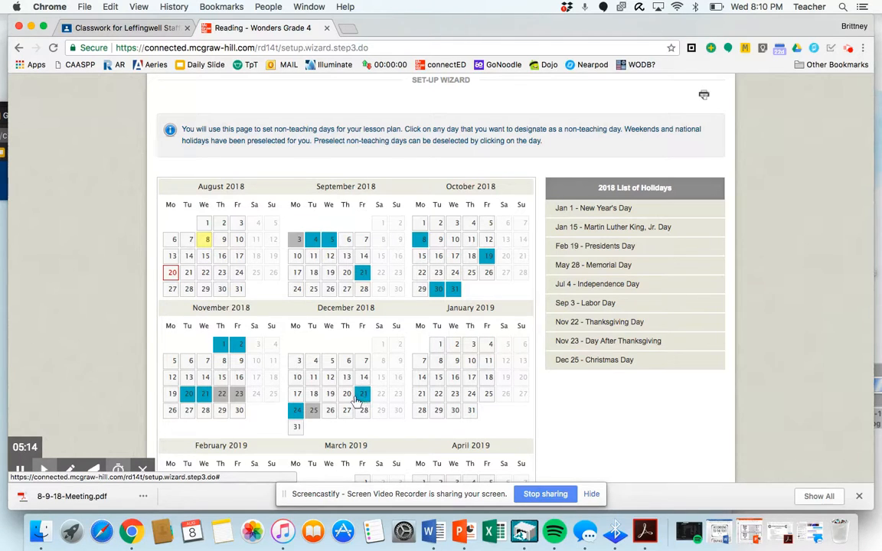
{"action": "left_click", "coordinate": [346, 393]}
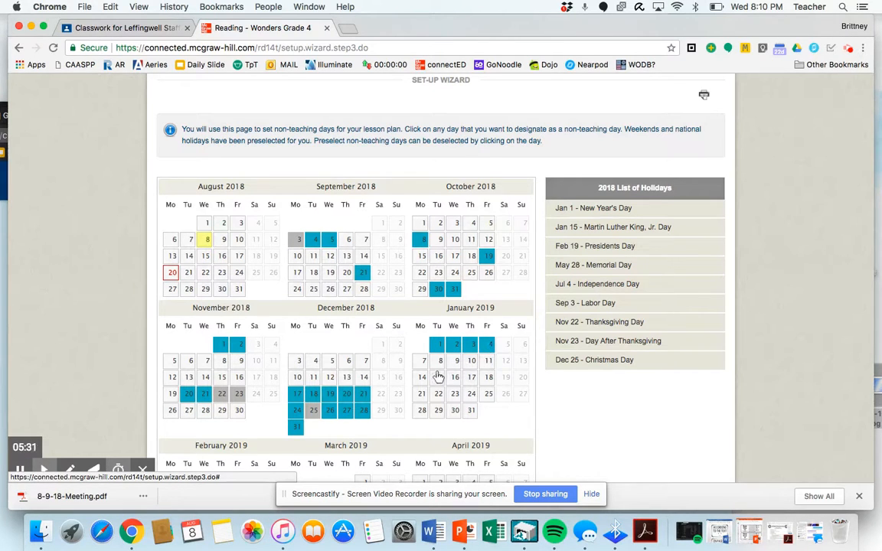
{"action": "mouse_move", "coordinate": [422, 361]}
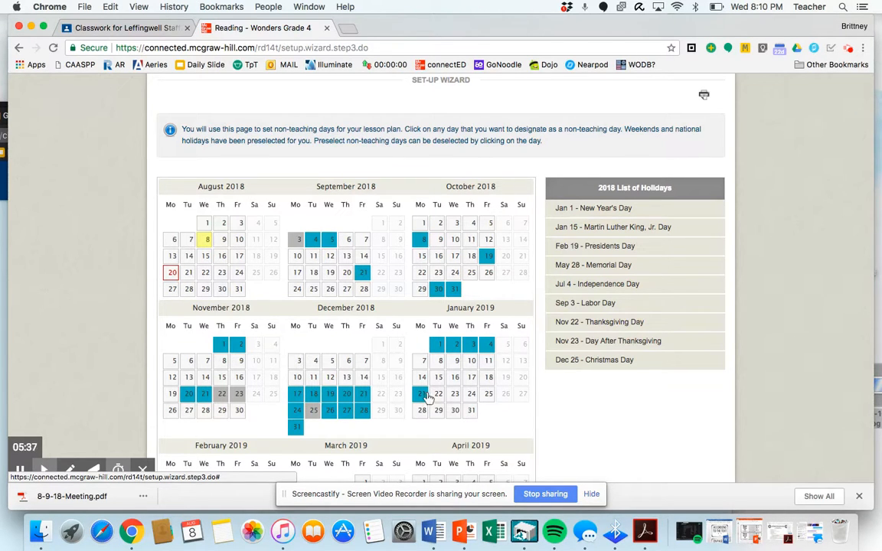
{"action": "scroll", "scroll_direction": "down", "scroll_amount": 3}
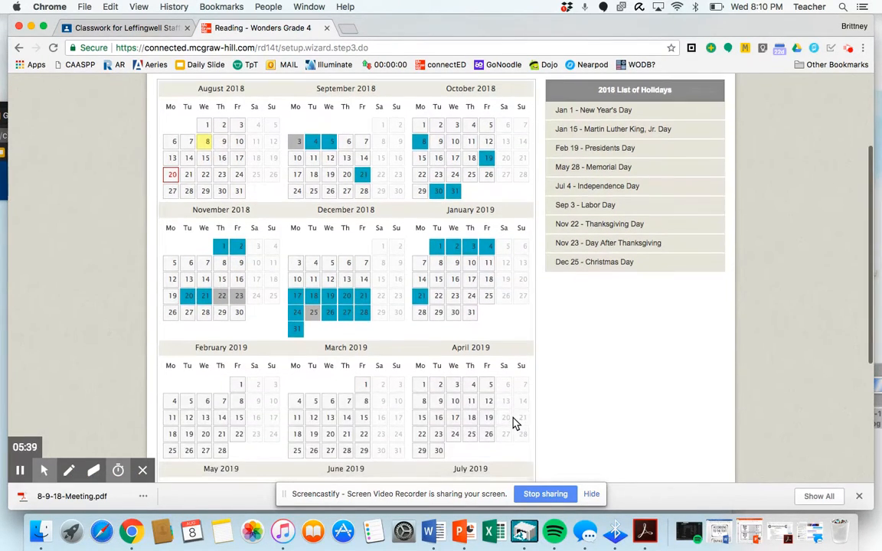
{"action": "scroll", "scroll_direction": "down", "scroll_amount": 3}
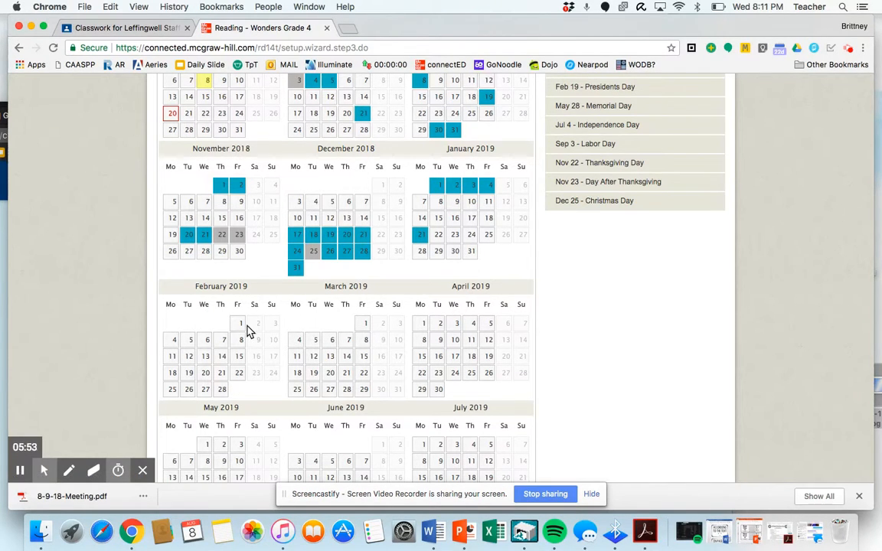
{"action": "mouse_move", "coordinate": [173, 359]}
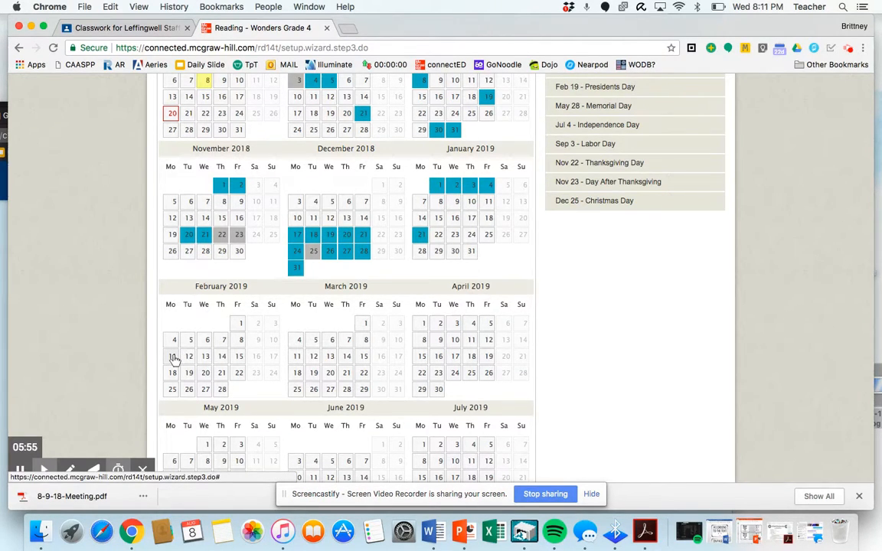
Mark mid-February and the May 2019 weeks as non-teaching days
{"action": "left_click", "coordinate": [172, 356]}
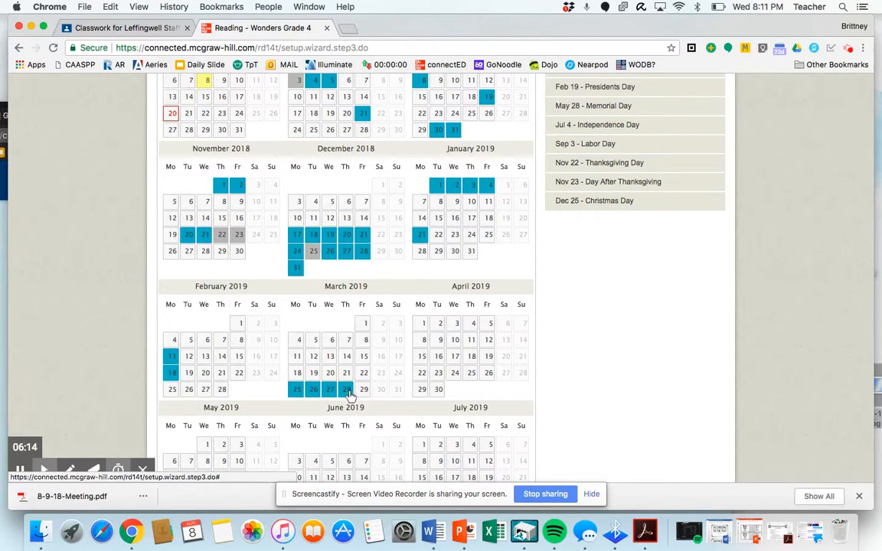
{"action": "scroll", "scroll_direction": "down", "scroll_amount": 3}
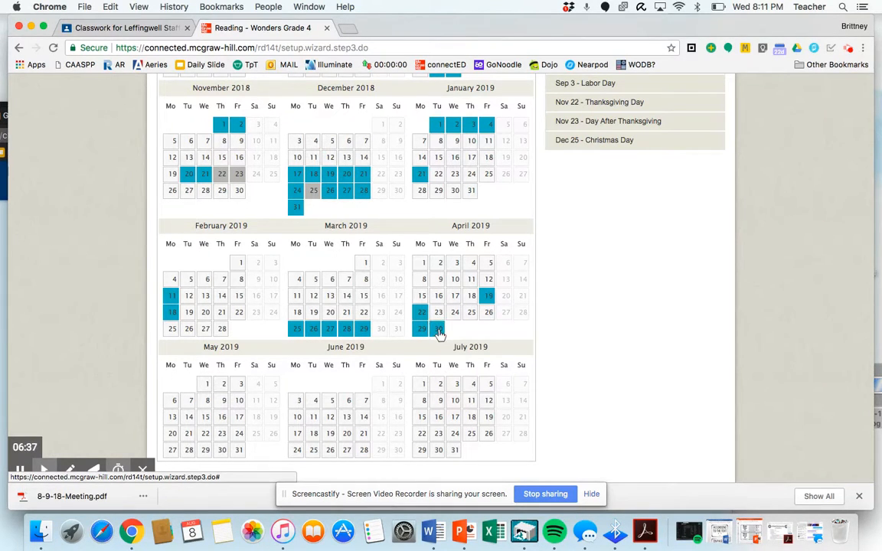
{"action": "mouse_move", "coordinate": [438, 313]}
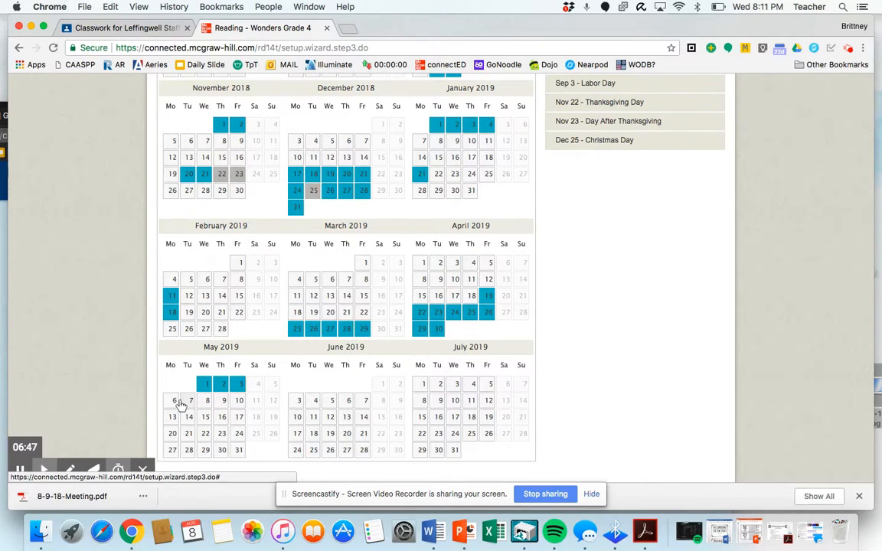
{"action": "left_click", "coordinate": [207, 399]}
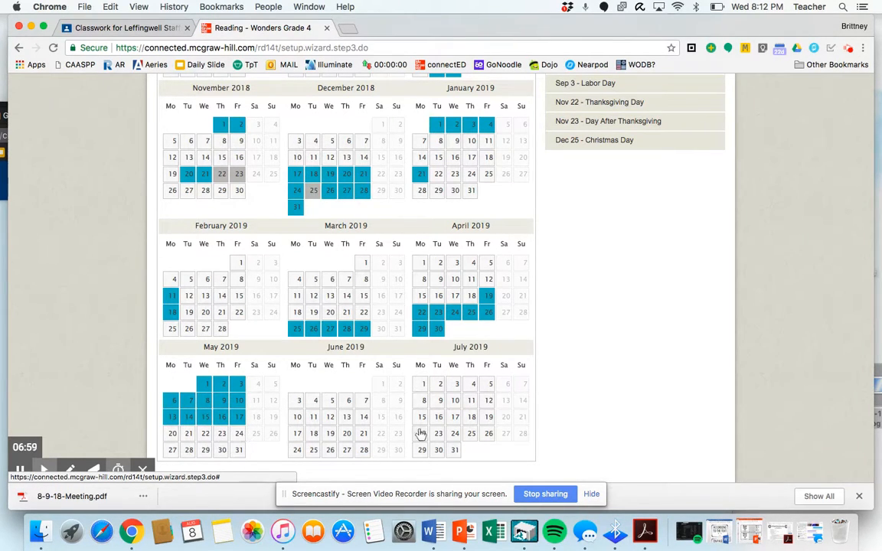
{"action": "scroll", "scroll_direction": "down", "scroll_amount": 3}
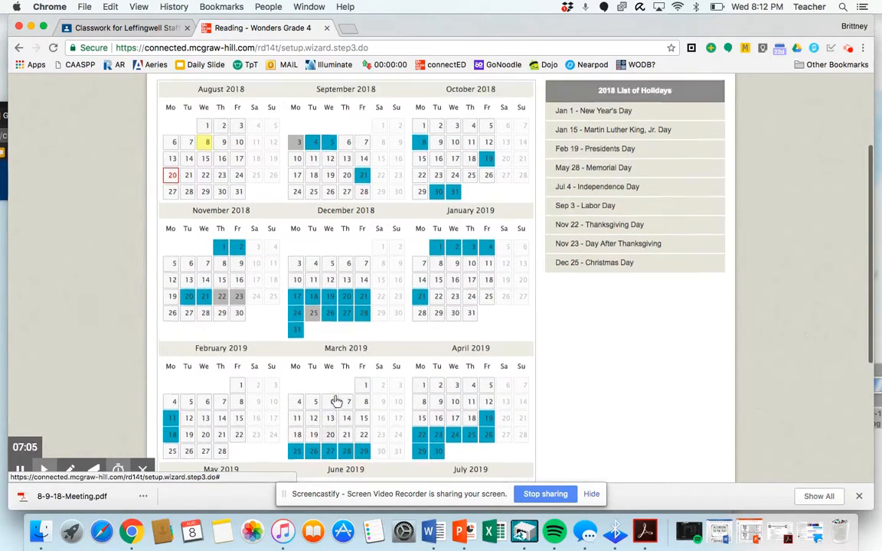
Save the class calendar setup, returning to the Unit 0 Week 1 dashboard
{"action": "scroll", "scroll_direction": "down", "scroll_amount": 3}
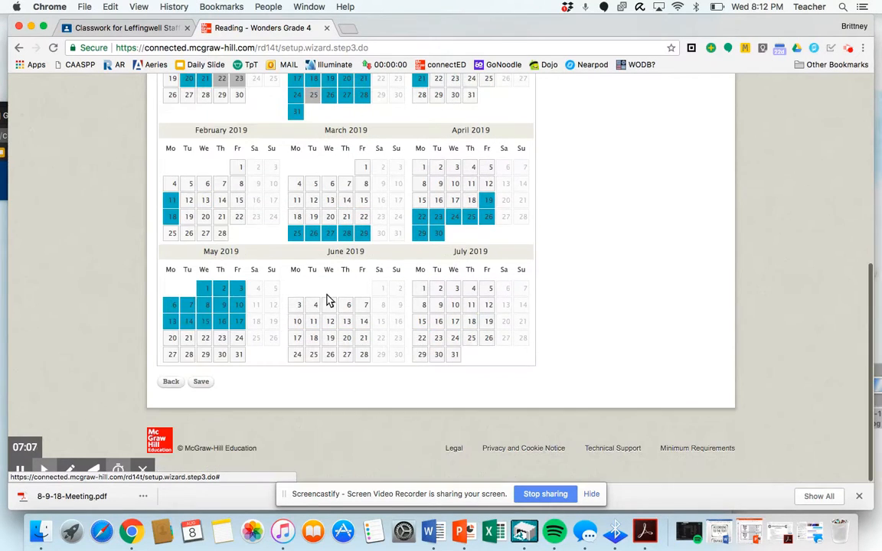
{"action": "left_click", "coordinate": [200, 381]}
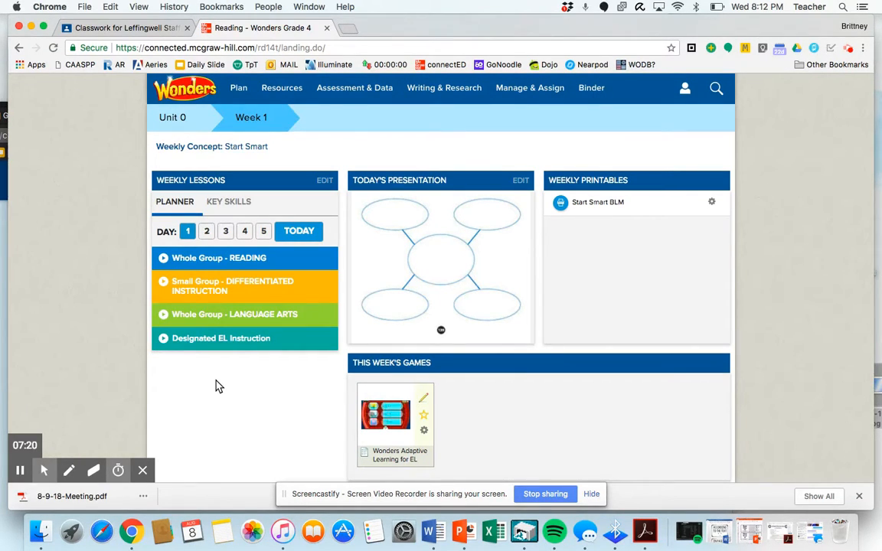
{"action": "mouse_move", "coordinate": [637, 364]}
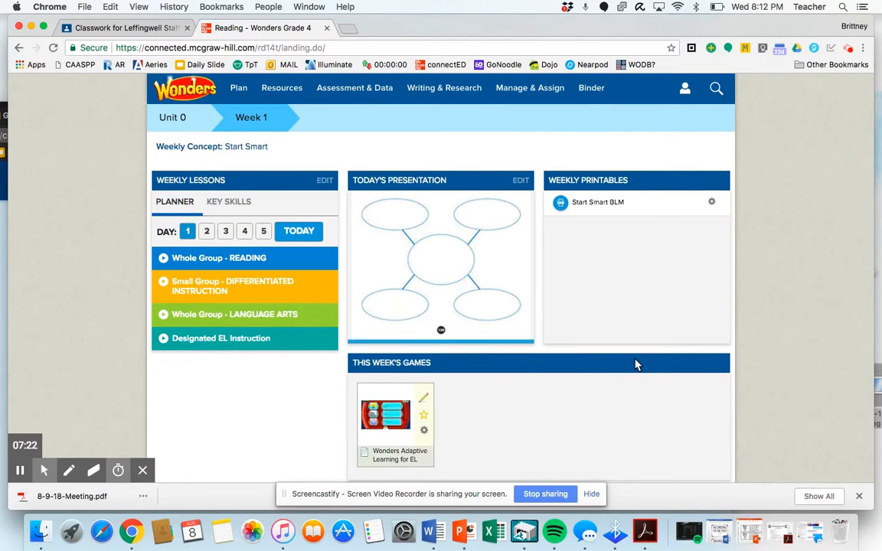
Go to Plan > Calendar to show the August planning calendar
{"action": "left_click", "coordinate": [238, 87]}
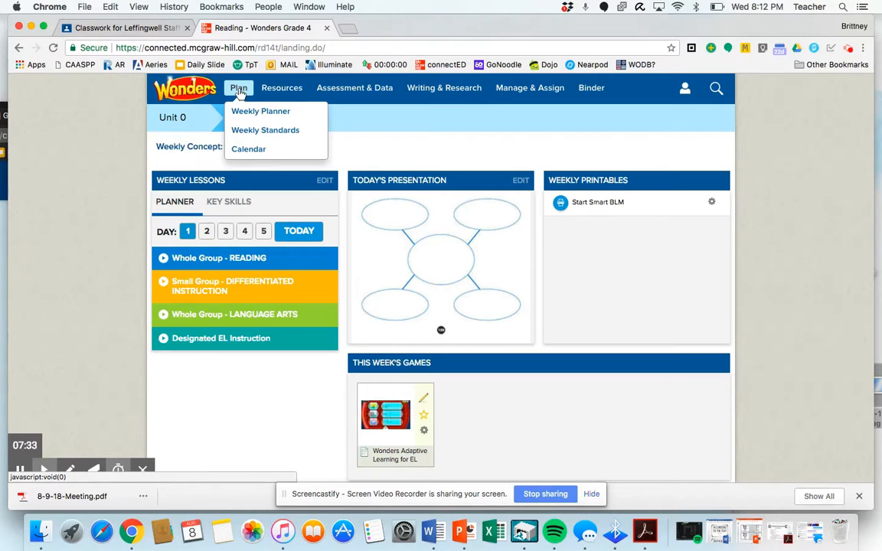
{"action": "left_click", "coordinate": [248, 149]}
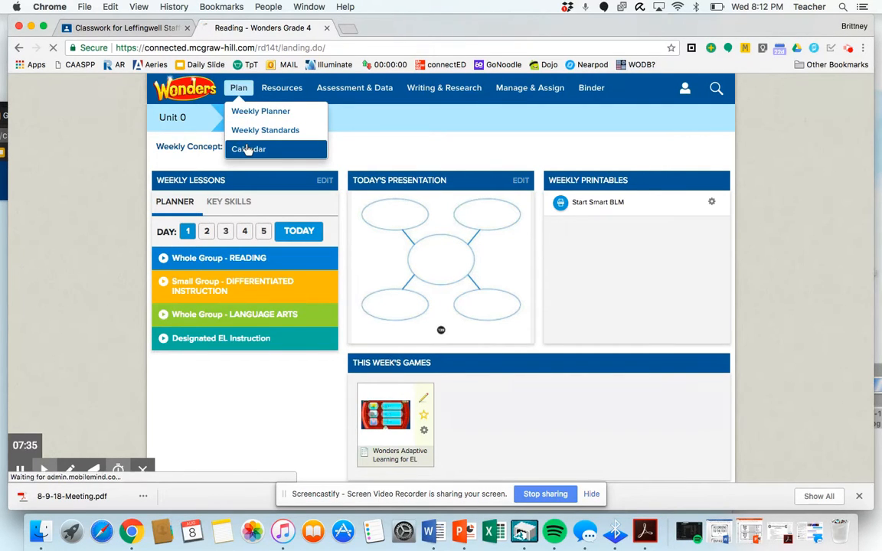
{"action": "left_click", "coordinate": [248, 149]}
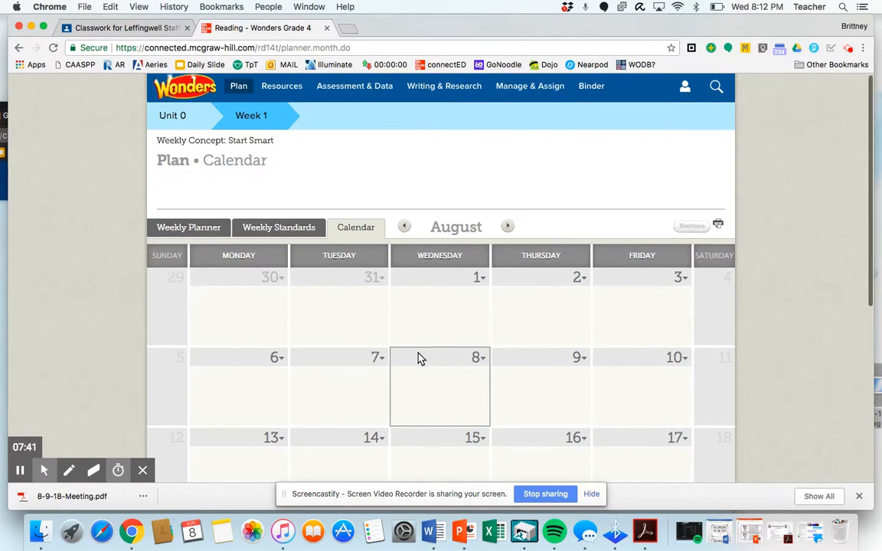
Delete the Unit 0 Week 1 lesson block from August 20 and confirm
{"action": "scroll", "scroll_direction": "down", "scroll_amount": 3}
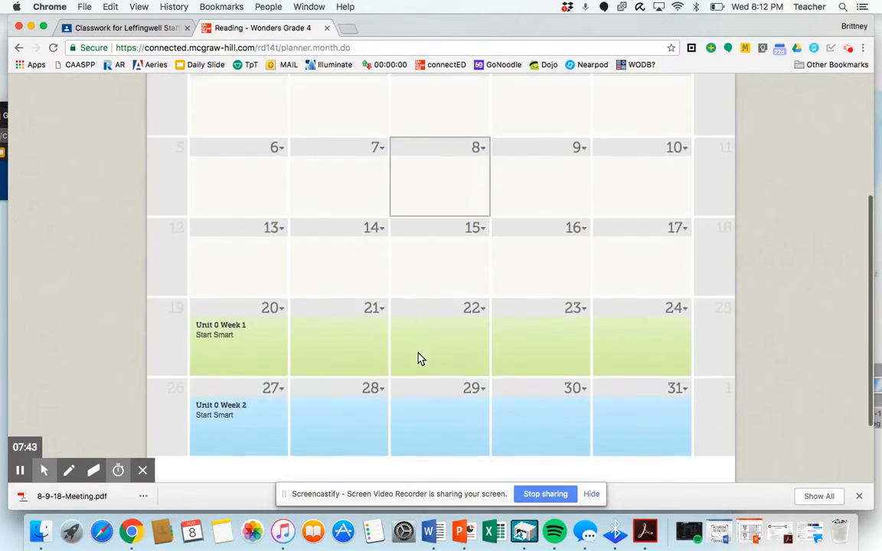
{"action": "mouse_move", "coordinate": [352, 331]}
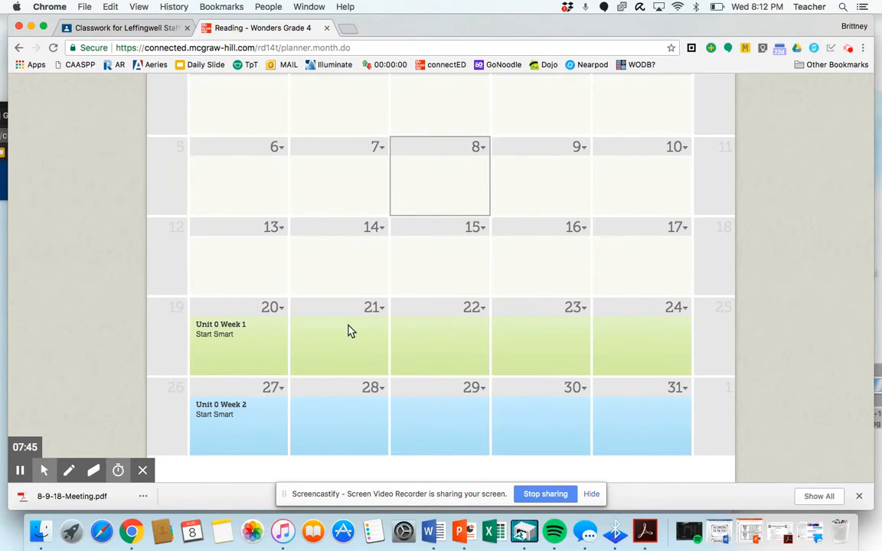
{"action": "mouse_move", "coordinate": [597, 395]}
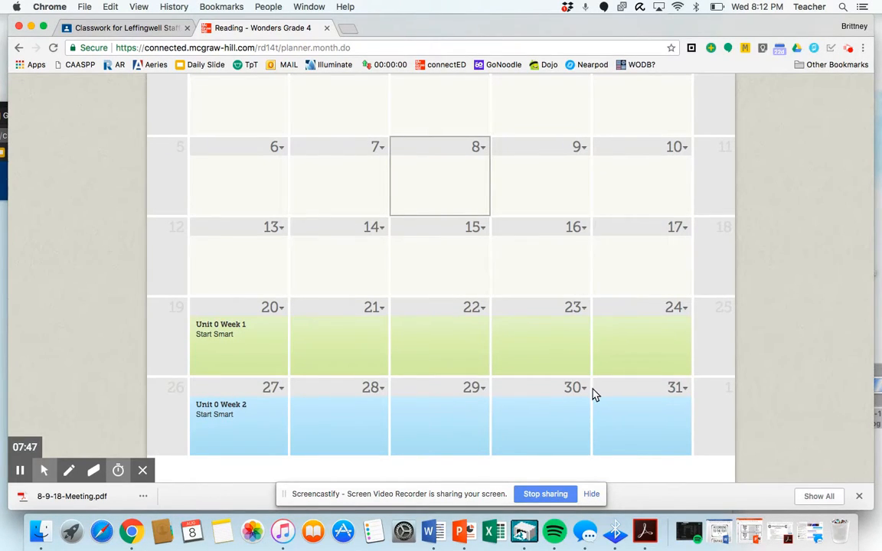
{"action": "mouse_move", "coordinate": [275, 343]}
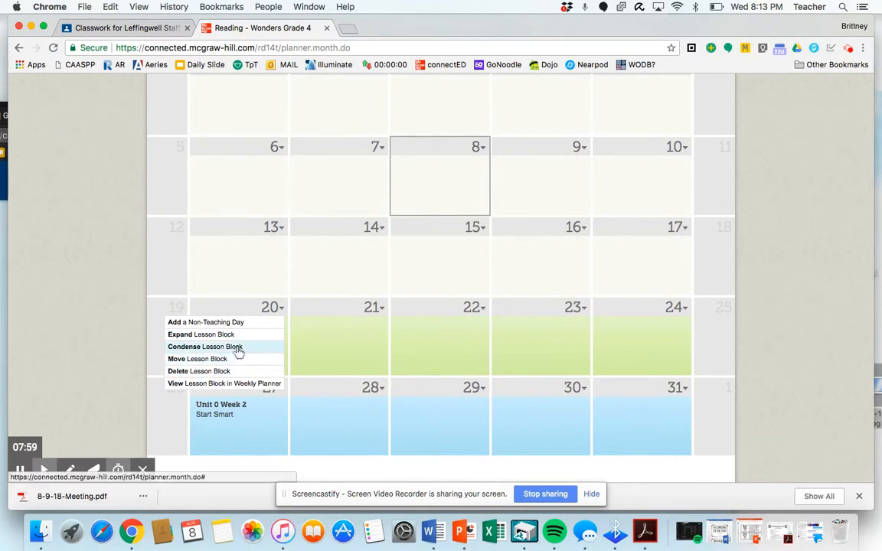
{"action": "mouse_move", "coordinate": [242, 374]}
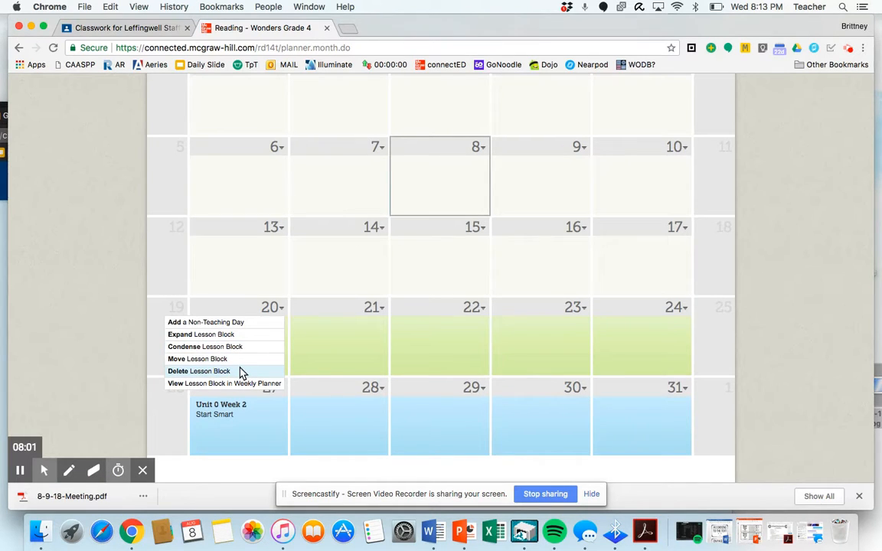
{"action": "left_click", "coordinate": [199, 372]}
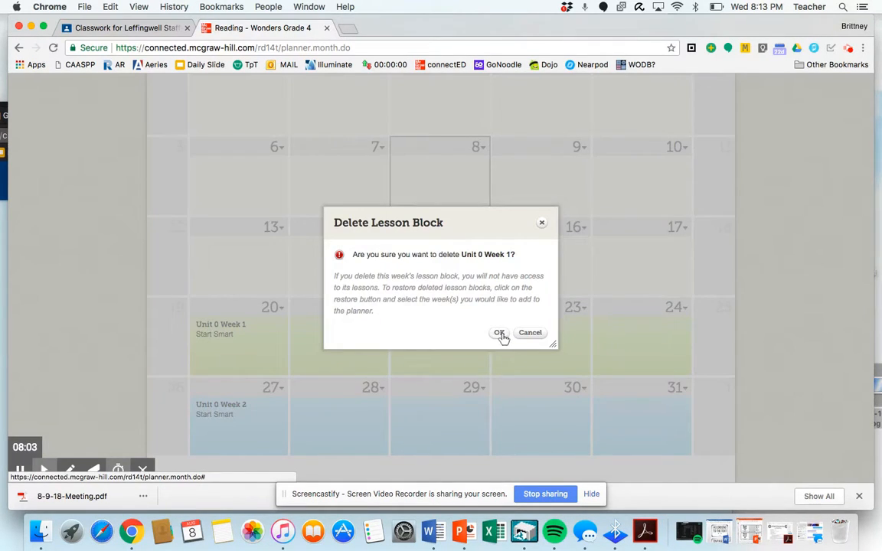
{"action": "left_click", "coordinate": [499, 332]}
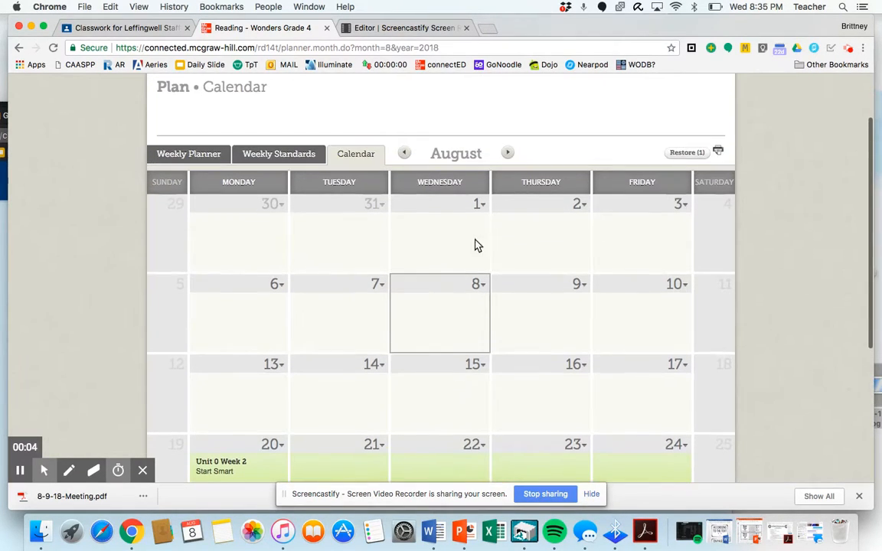
Condense the September 24 lesson block by removing Day 5 so Unit 1 Week 4 starts September 24
{"action": "left_click", "coordinate": [508, 154]}
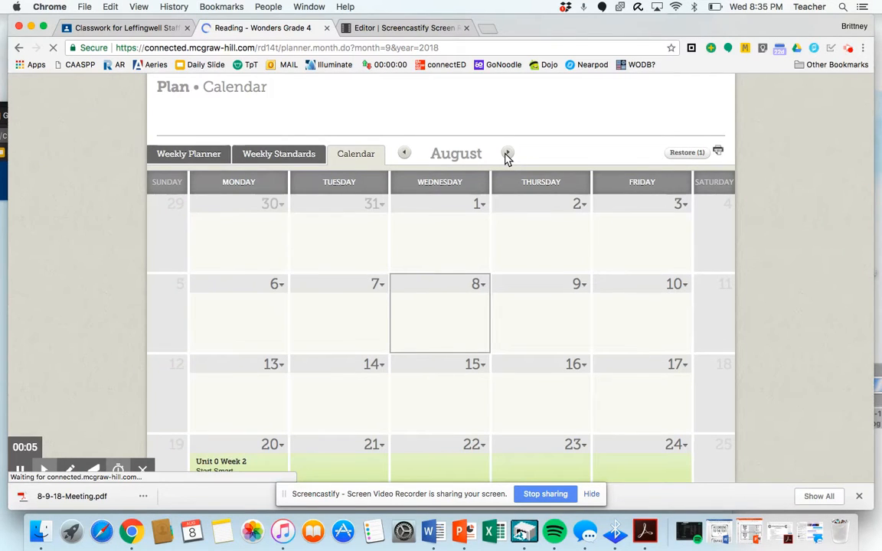
{"action": "left_click", "coordinate": [507, 153]}
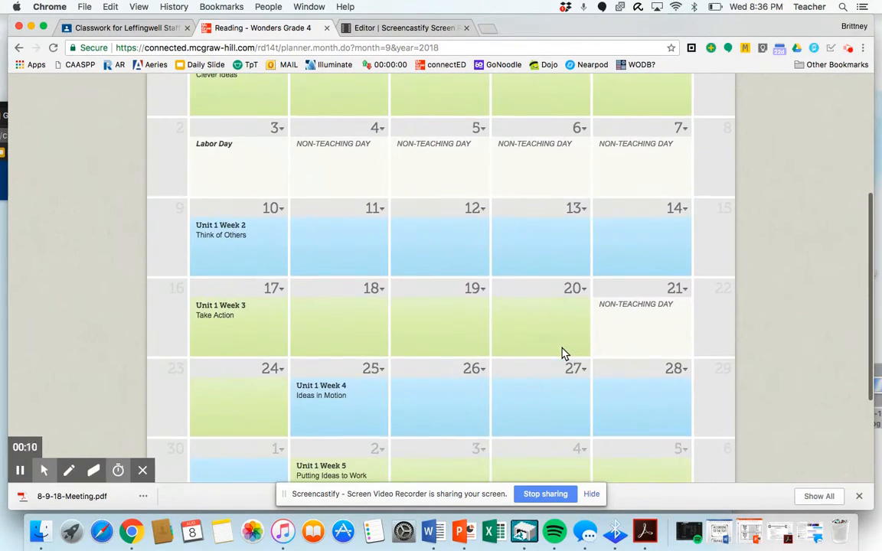
{"action": "mouse_move", "coordinate": [334, 351]}
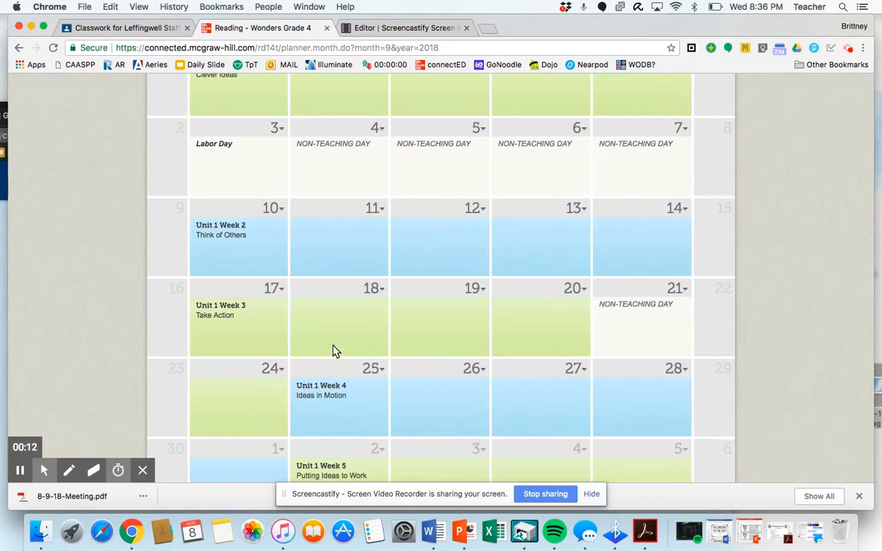
{"action": "mouse_move", "coordinate": [483, 332]}
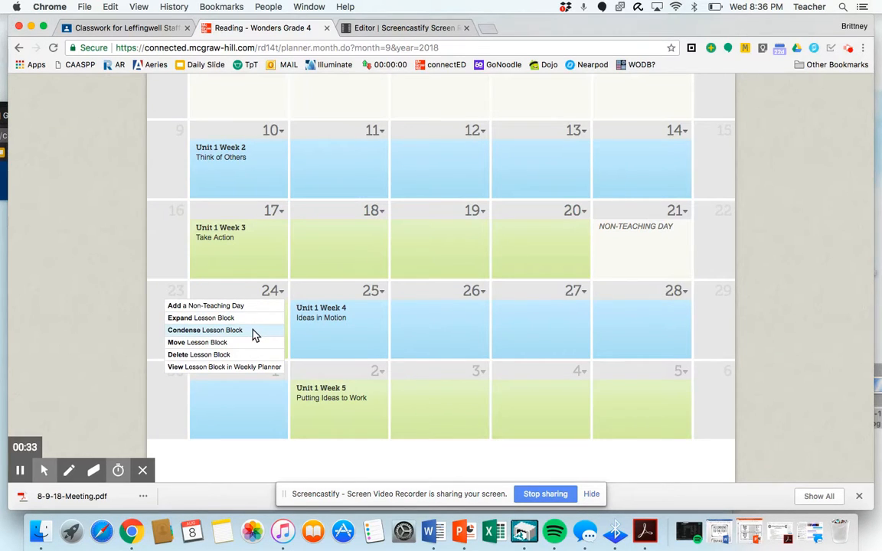
{"action": "left_click", "coordinate": [205, 331]}
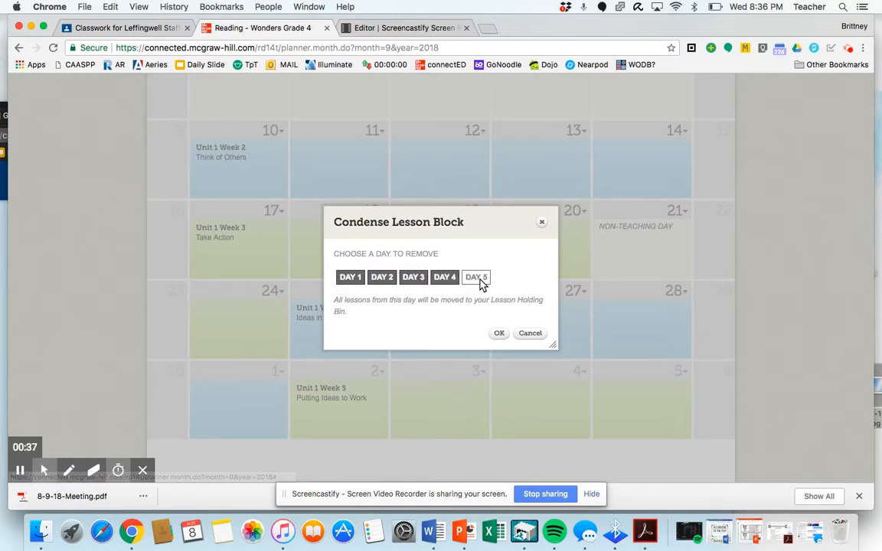
{"action": "left_click", "coordinate": [499, 334]}
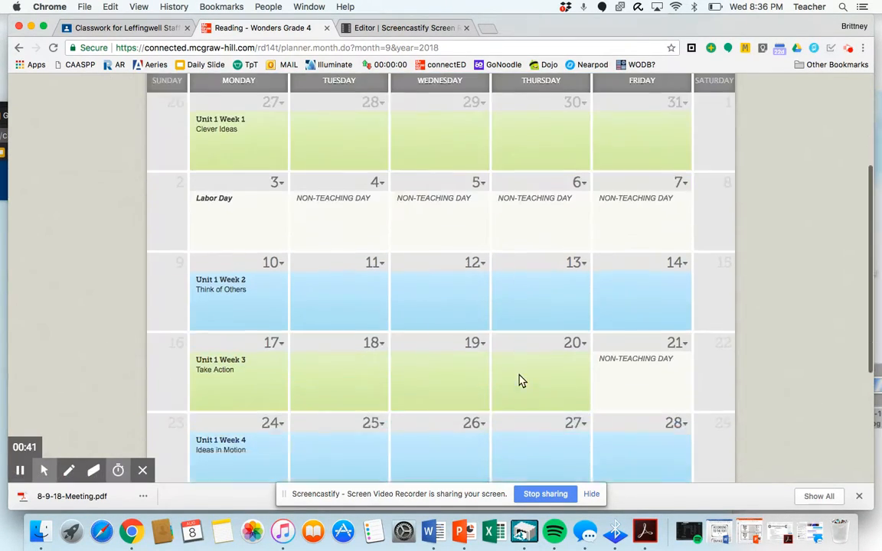
{"action": "scroll", "scroll_direction": "down", "scroll_amount": 3}
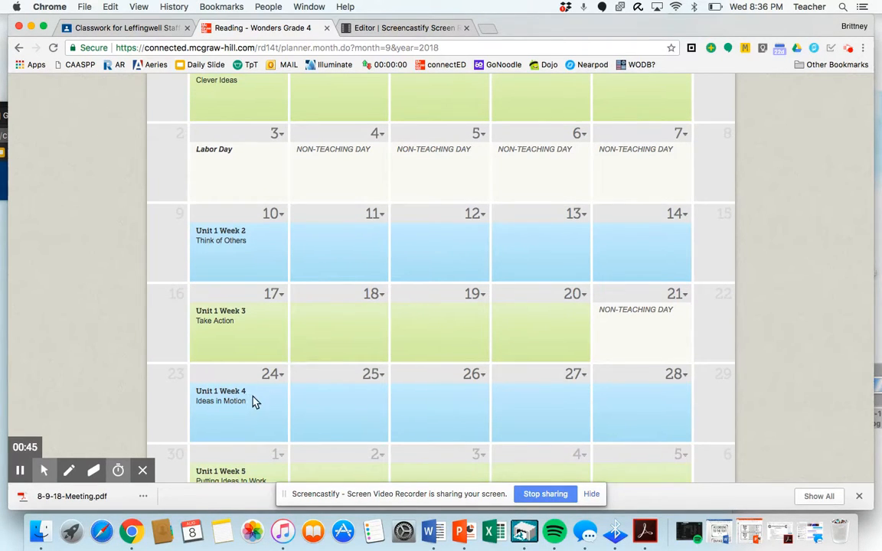
{"action": "mouse_move", "coordinate": [558, 401]}
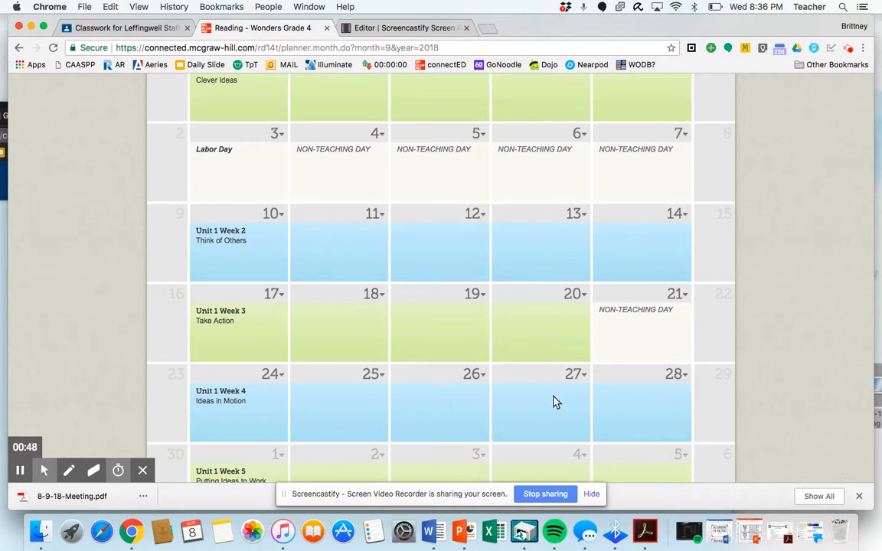
{"action": "mouse_move", "coordinate": [646, 407]}
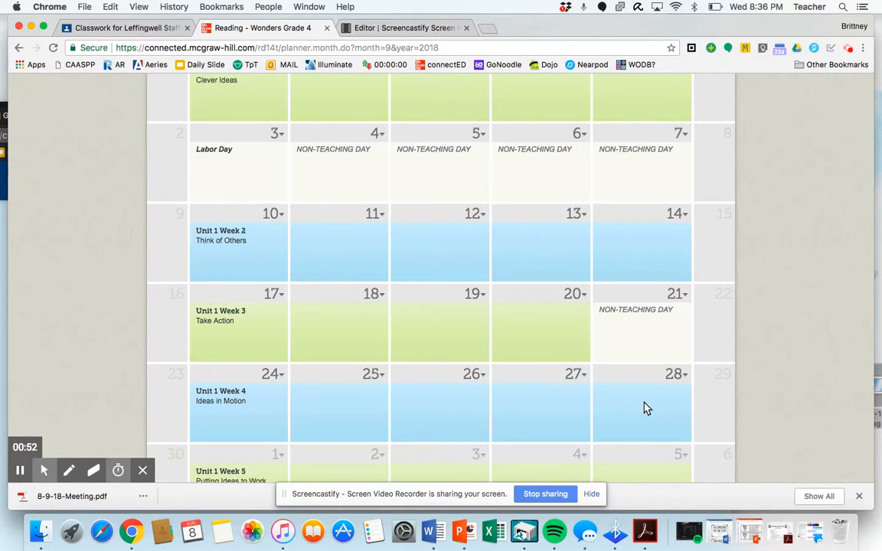
{"action": "mouse_move", "coordinate": [655, 406]}
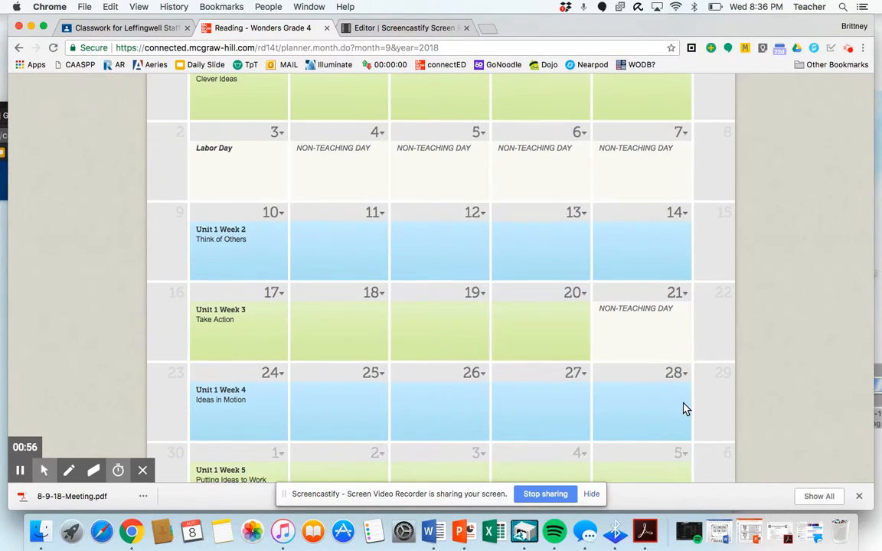
{"action": "scroll", "scroll_direction": "down", "scroll_amount": 3}
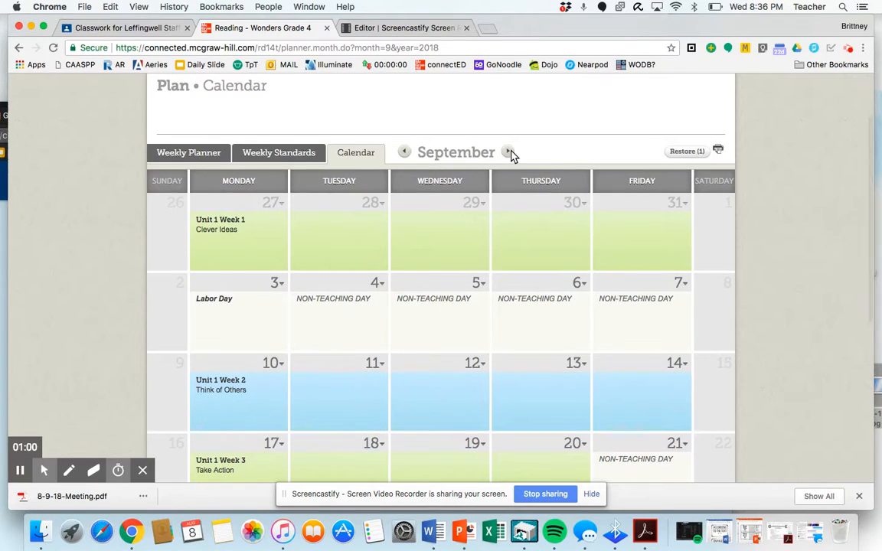
Condense the October 15 lesson block, removing Day 5 twice, so Unit 2 Week 2 starts October 22
{"action": "left_click", "coordinate": [508, 152]}
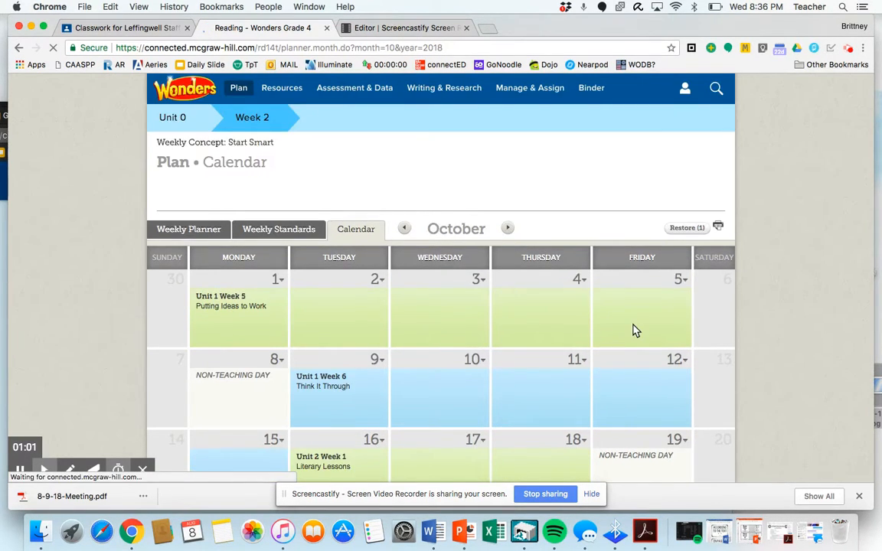
{"action": "scroll", "scroll_direction": "down", "scroll_amount": 3}
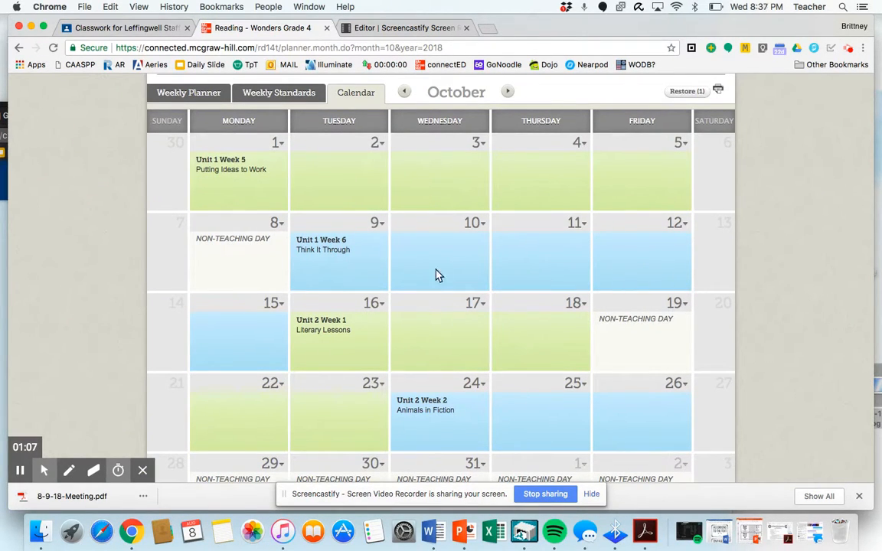
{"action": "mouse_move", "coordinate": [279, 307]}
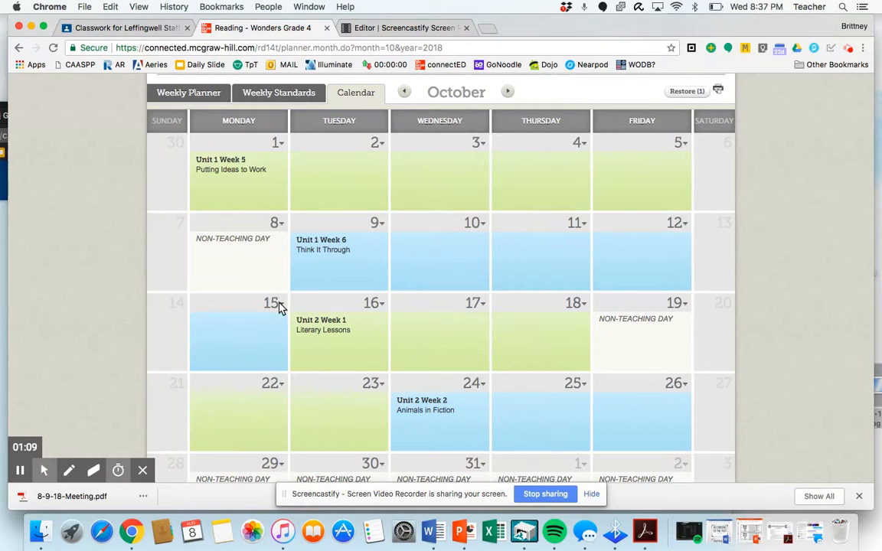
{"action": "left_click", "coordinate": [281, 303]}
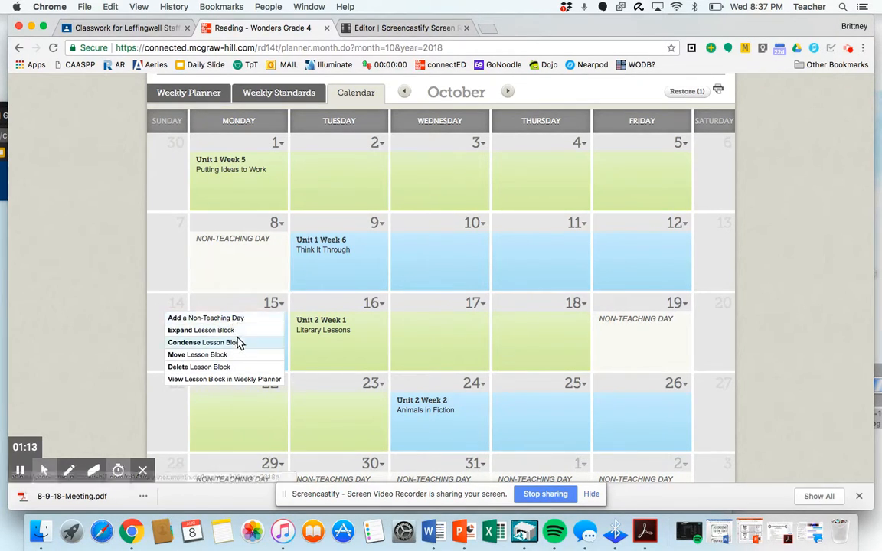
{"action": "left_click", "coordinate": [202, 343]}
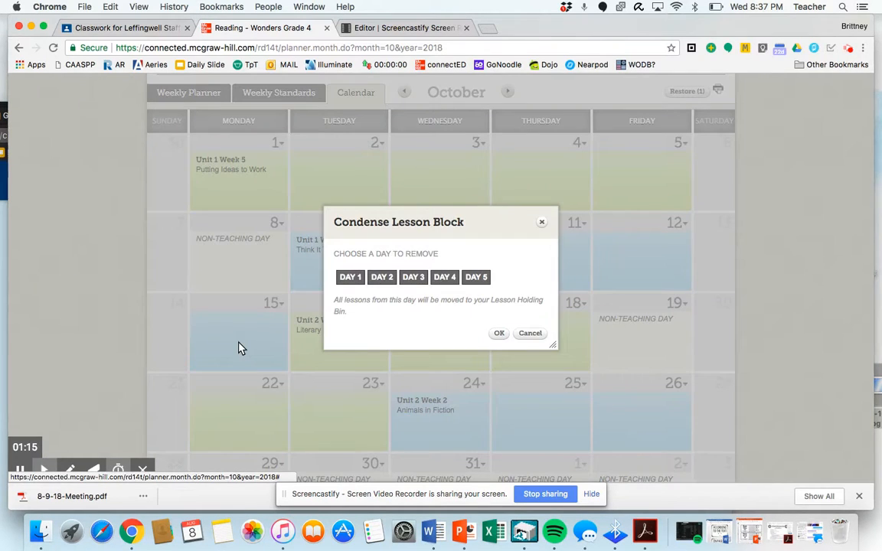
{"action": "mouse_move", "coordinate": [475, 277]}
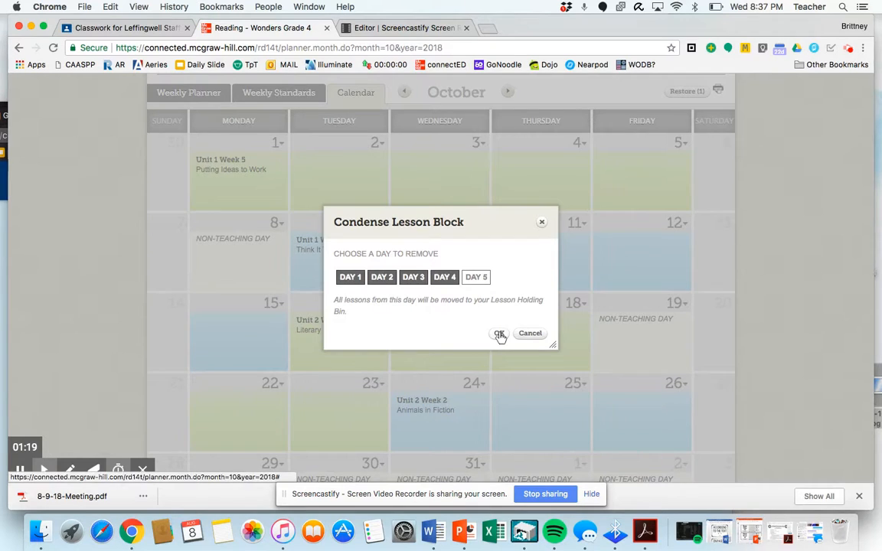
{"action": "left_click", "coordinate": [499, 334]}
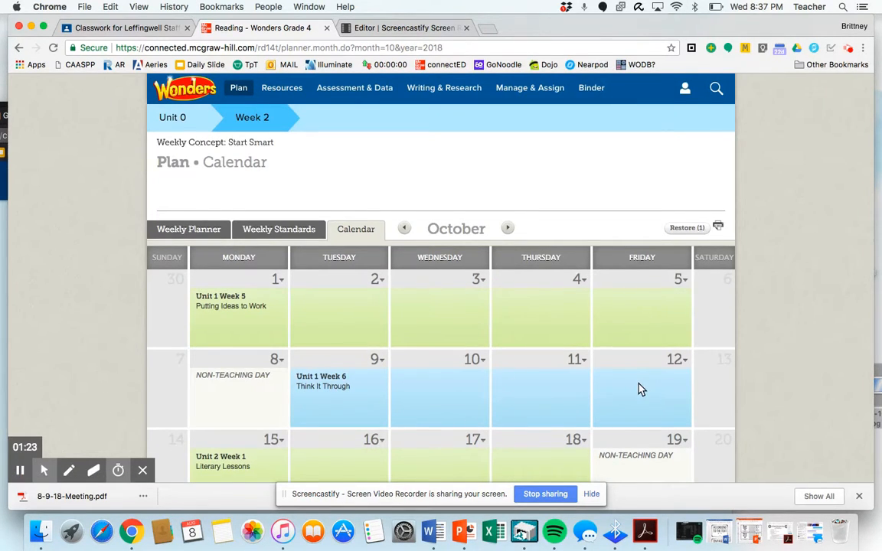
{"action": "scroll", "scroll_direction": "down", "scroll_amount": 3}
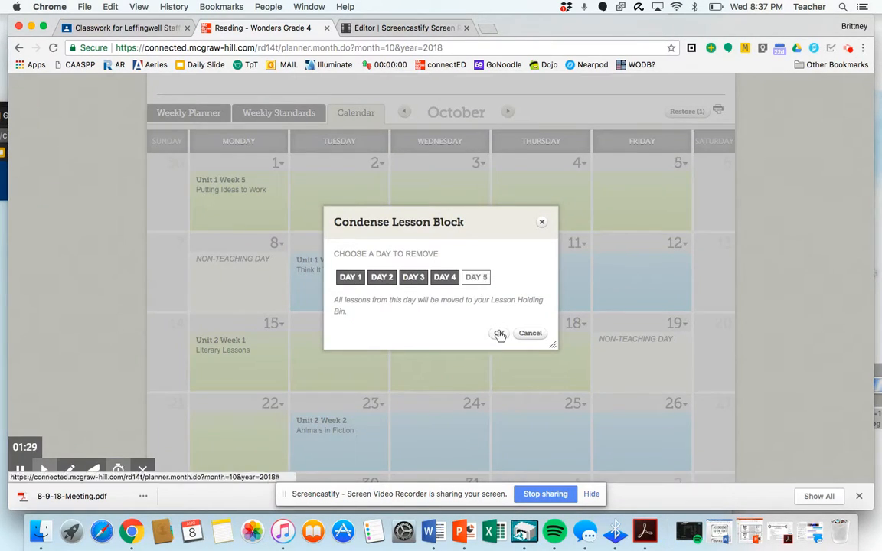
{"action": "left_click", "coordinate": [499, 334]}
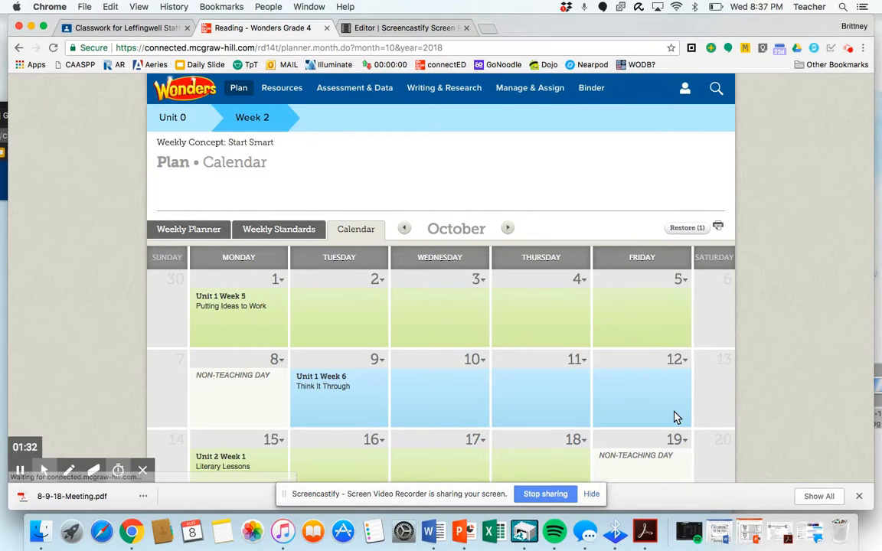
{"action": "scroll", "scroll_direction": "down", "scroll_amount": 3}
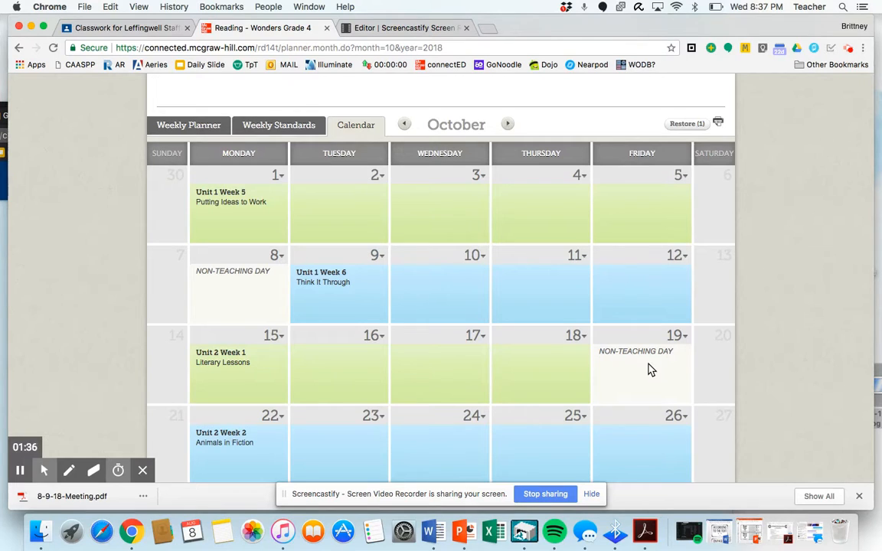
{"action": "mouse_move", "coordinate": [628, 366]}
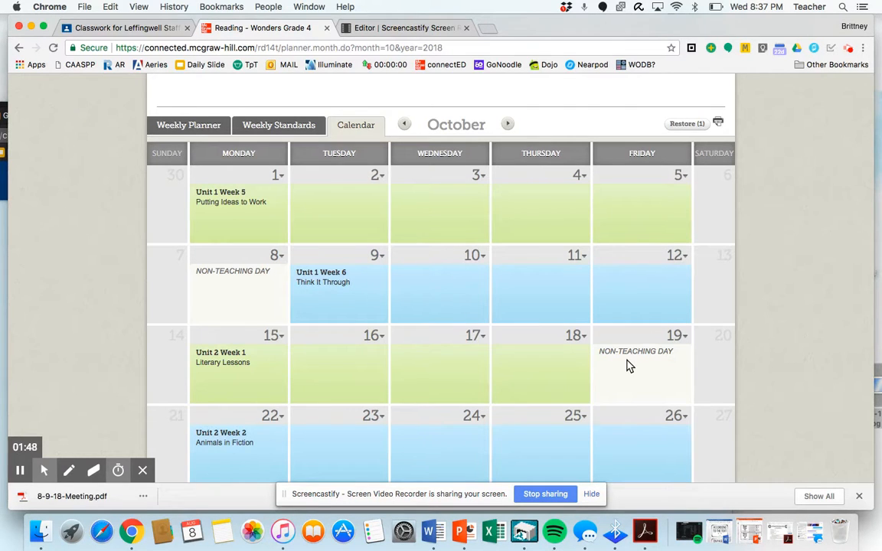
Advance the calendar month by month from October to January 2019
{"action": "scroll", "scroll_direction": "down", "scroll_amount": 3}
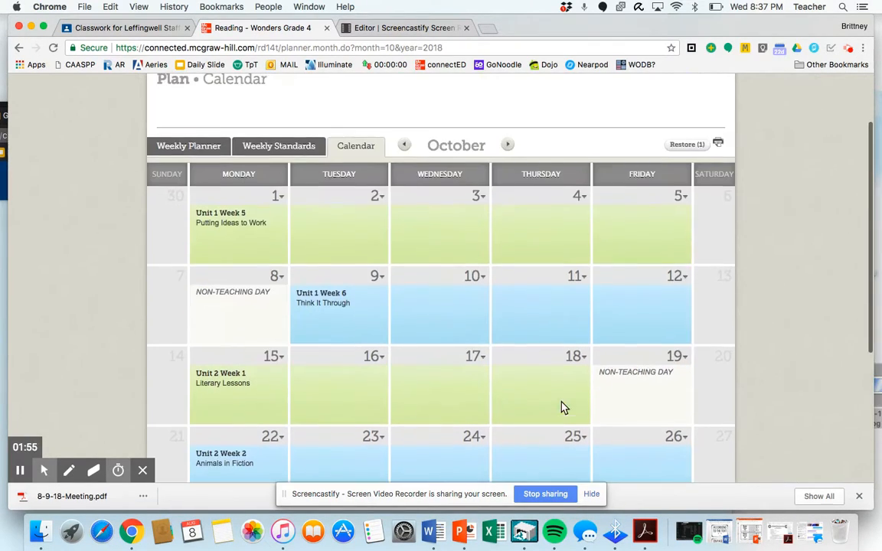
{"action": "left_click", "coordinate": [508, 147]}
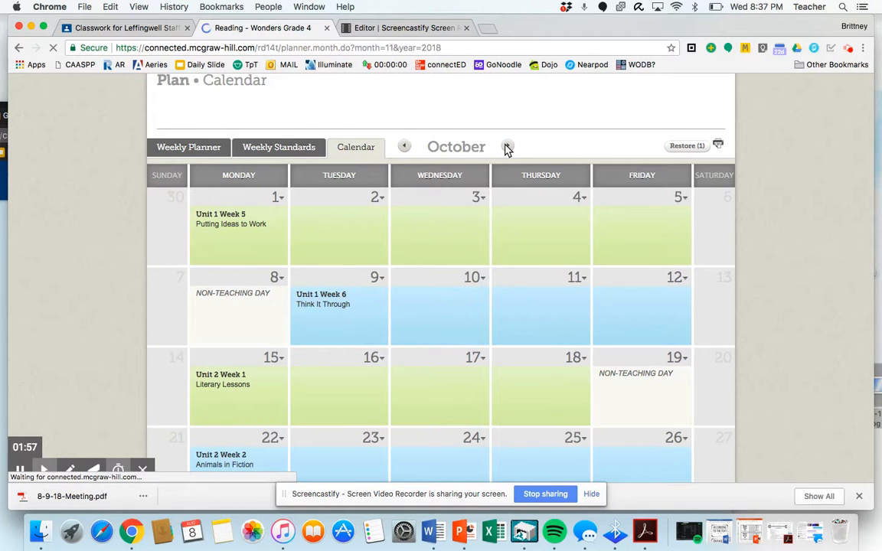
{"action": "left_click", "coordinate": [509, 147]}
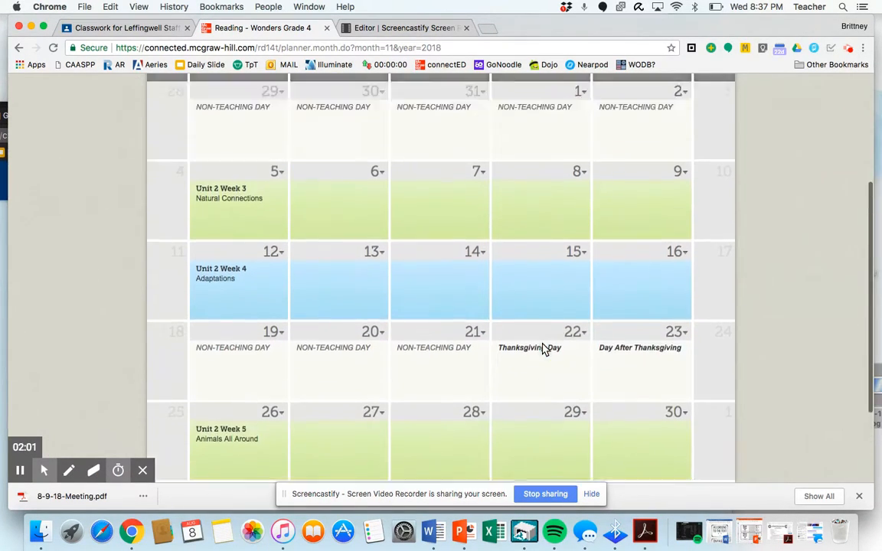
{"action": "left_click", "coordinate": [509, 156]}
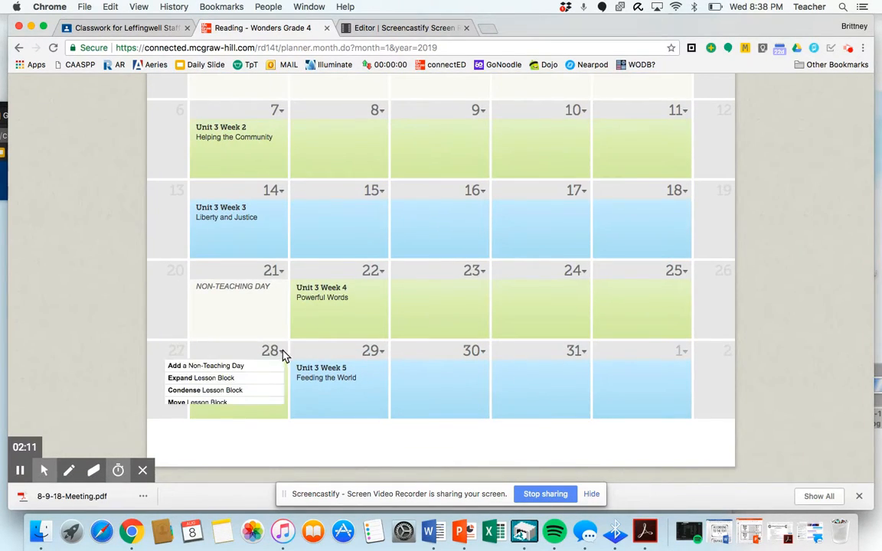
Condense the January 28 lesson block by removing Day 5 so Unit 3 Week 5 starts January 28
{"action": "left_click", "coordinate": [205, 391]}
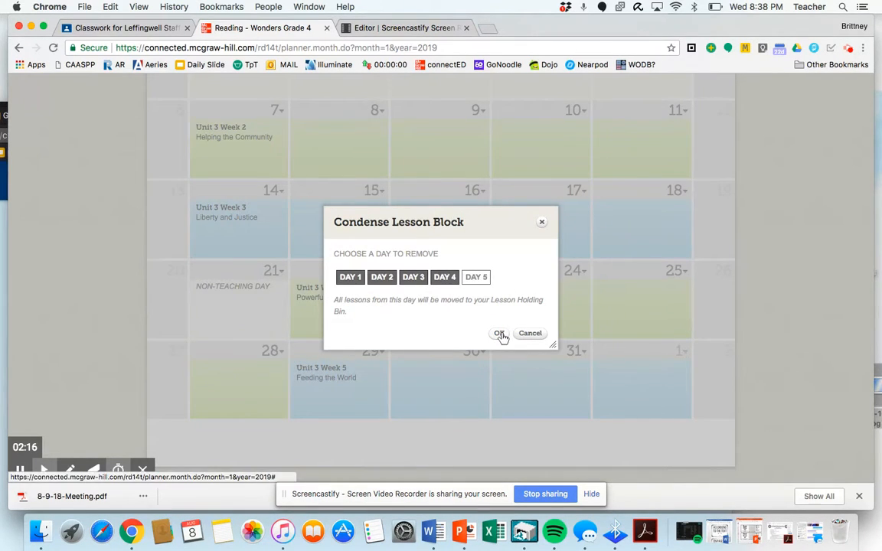
{"action": "left_click", "coordinate": [499, 334]}
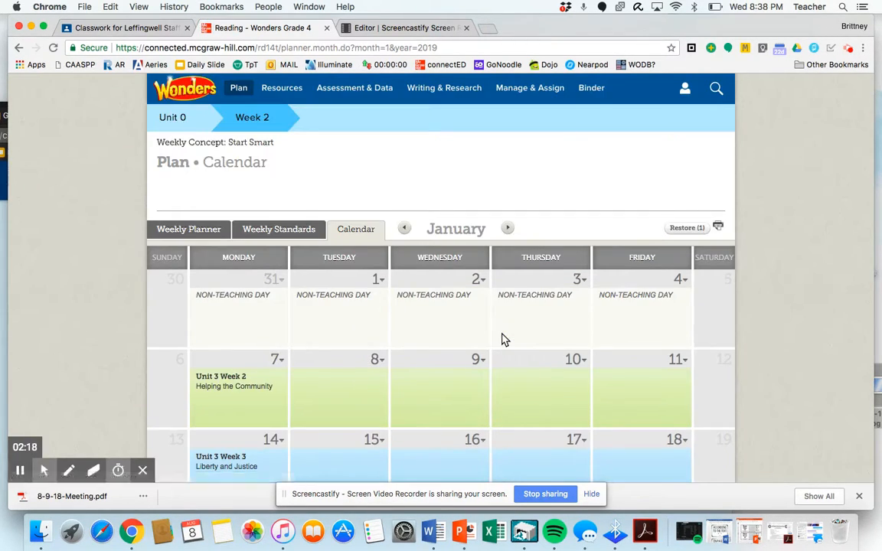
{"action": "scroll", "scroll_direction": "down", "scroll_amount": 3}
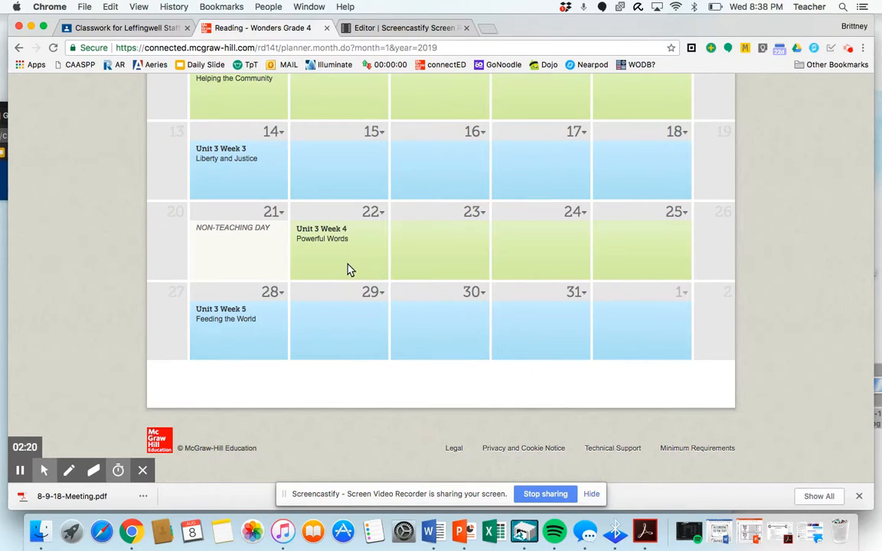
{"action": "mouse_move", "coordinate": [327, 257]}
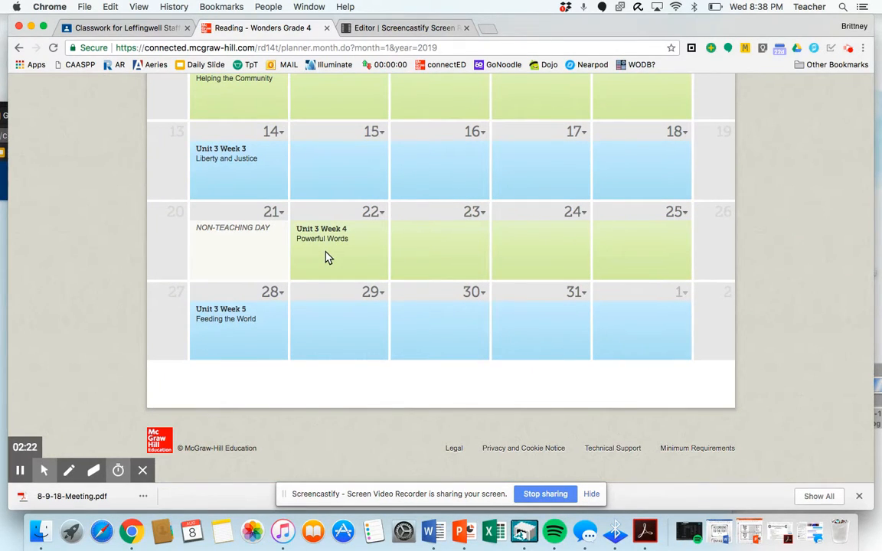
{"action": "mouse_move", "coordinate": [672, 257]}
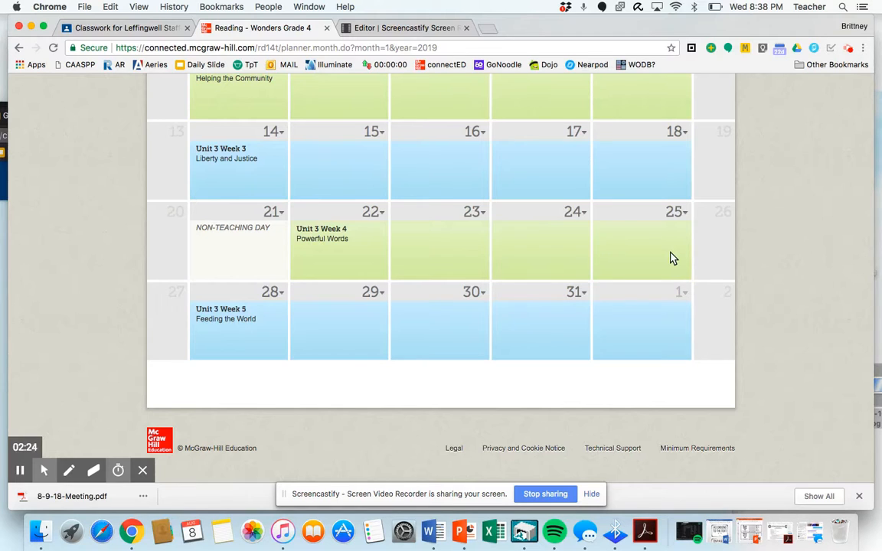
{"action": "mouse_move", "coordinate": [677, 221]}
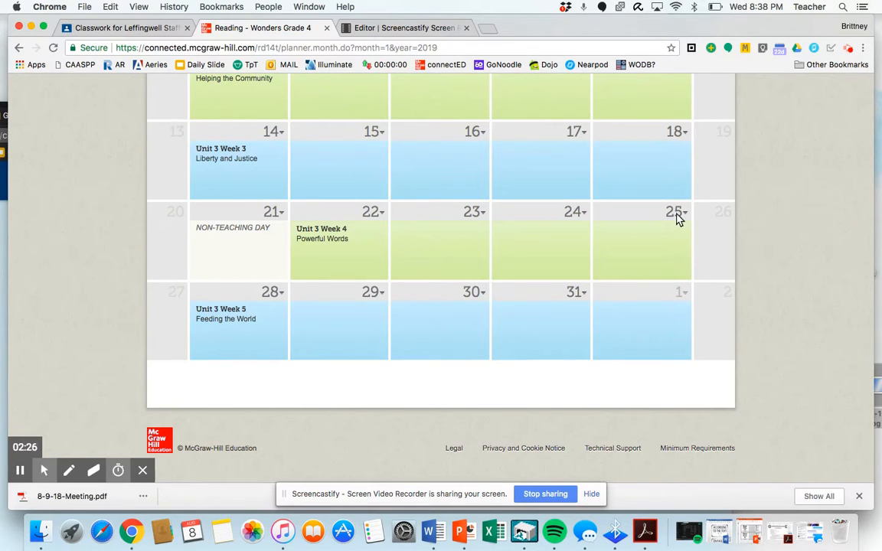
Adjust the January 25 lesson day from its options menu
{"action": "left_click", "coordinate": [684, 211]}
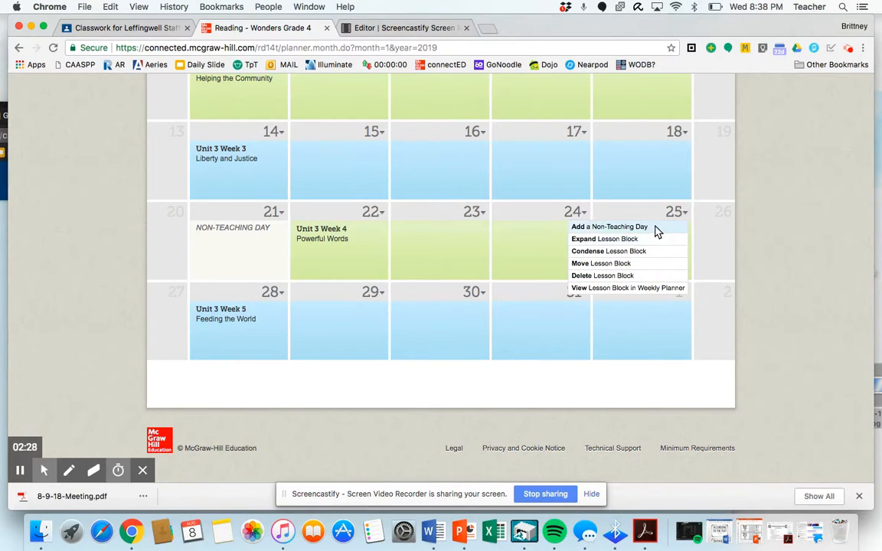
{"action": "left_click", "coordinate": [604, 239]}
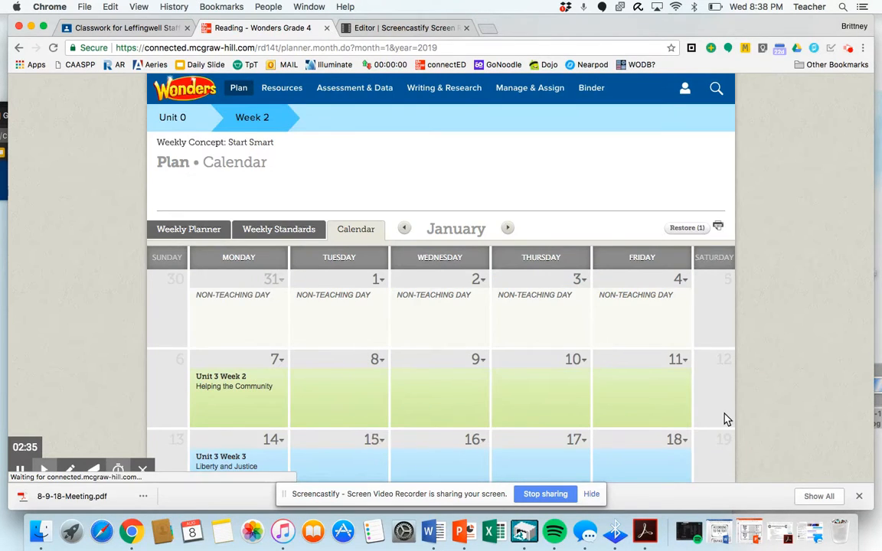
{"action": "scroll", "scroll_direction": "down", "scroll_amount": 3}
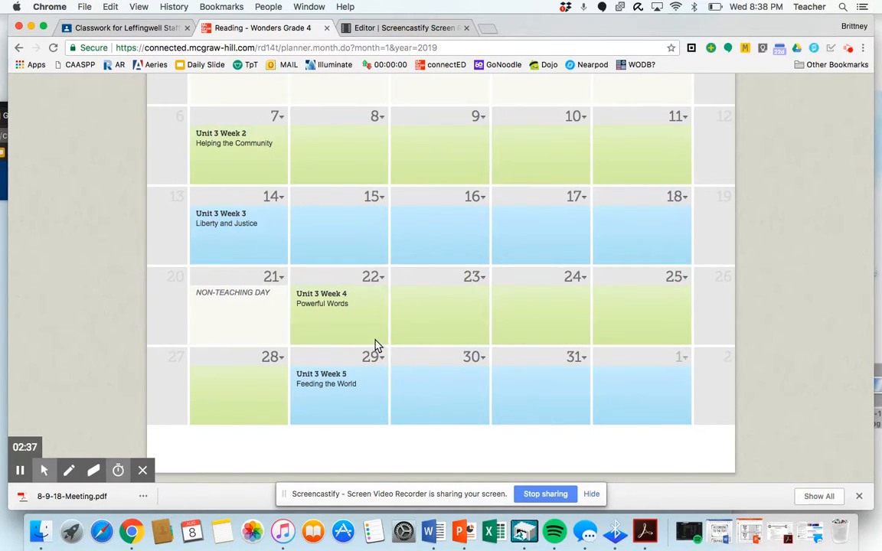
Expand the January 28 lesson block with a new day after Day 5 so Unit 3 Week 5 begins January 30
{"action": "left_click", "coordinate": [282, 357]}
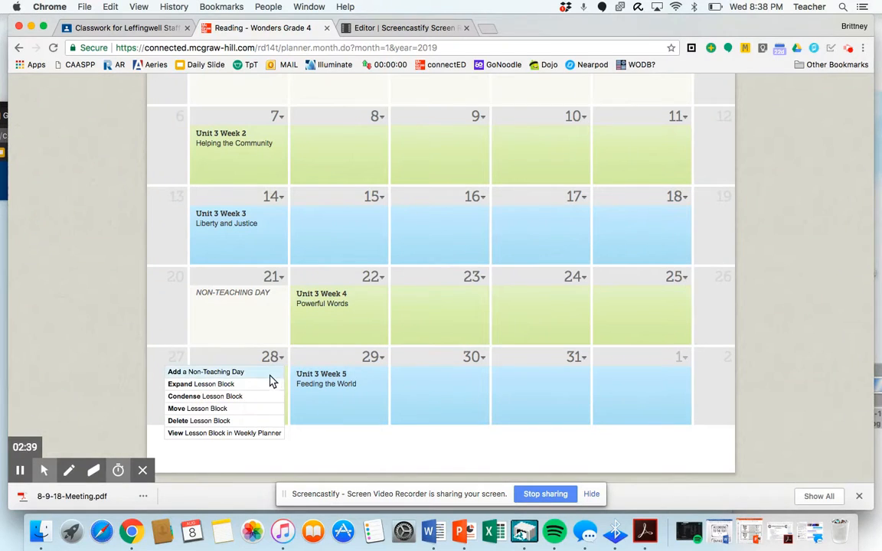
{"action": "left_click", "coordinate": [202, 383]}
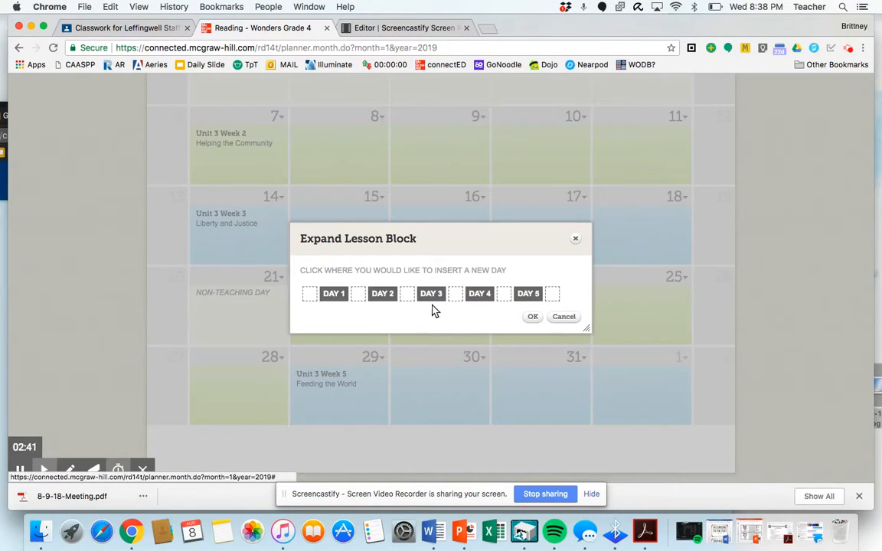
{"action": "left_click", "coordinate": [552, 294]}
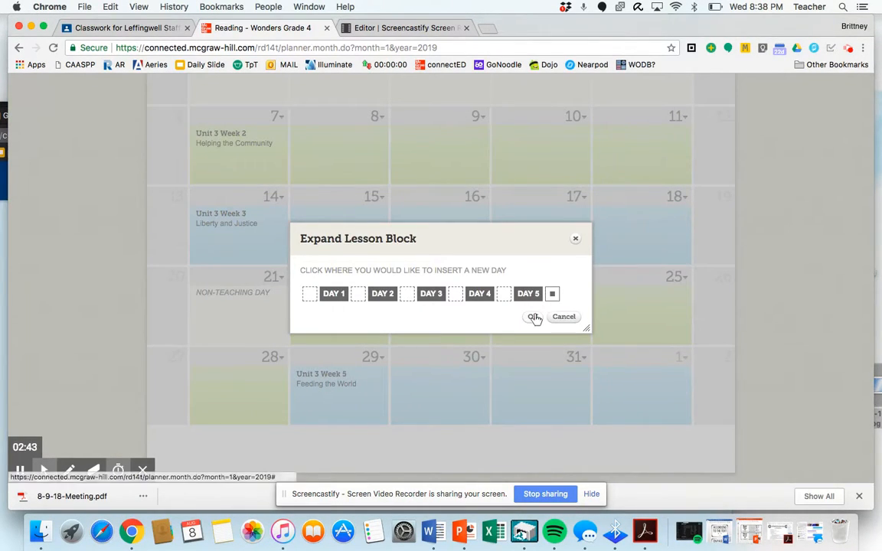
{"action": "left_click", "coordinate": [563, 315]}
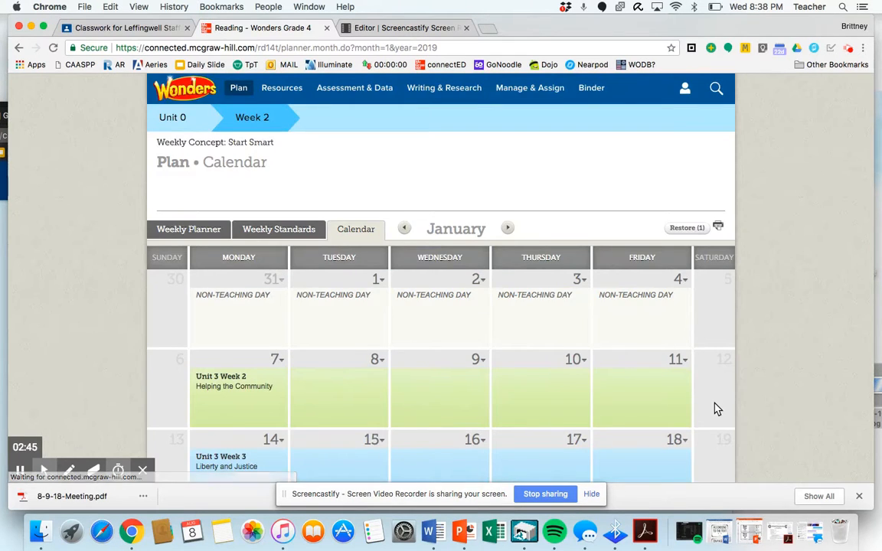
{"action": "scroll", "scroll_direction": "down", "scroll_amount": 3}
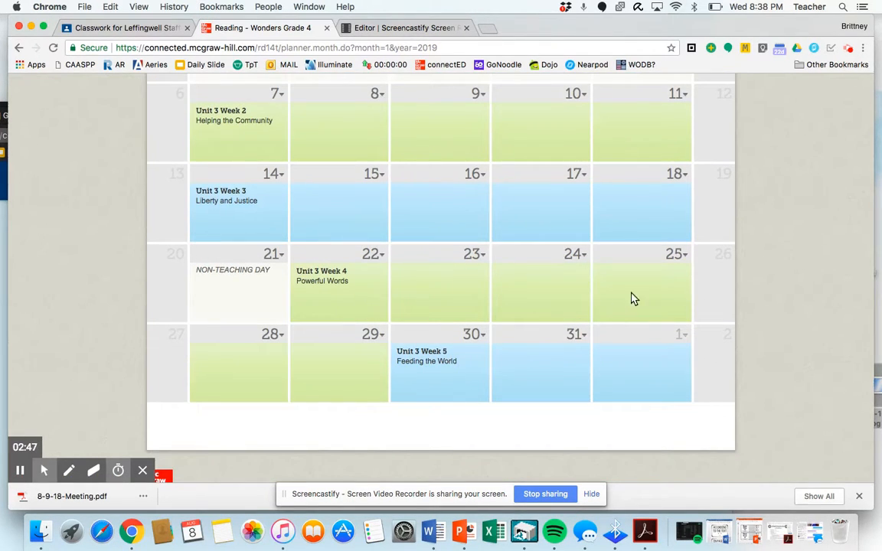
{"action": "mouse_move", "coordinate": [664, 369]}
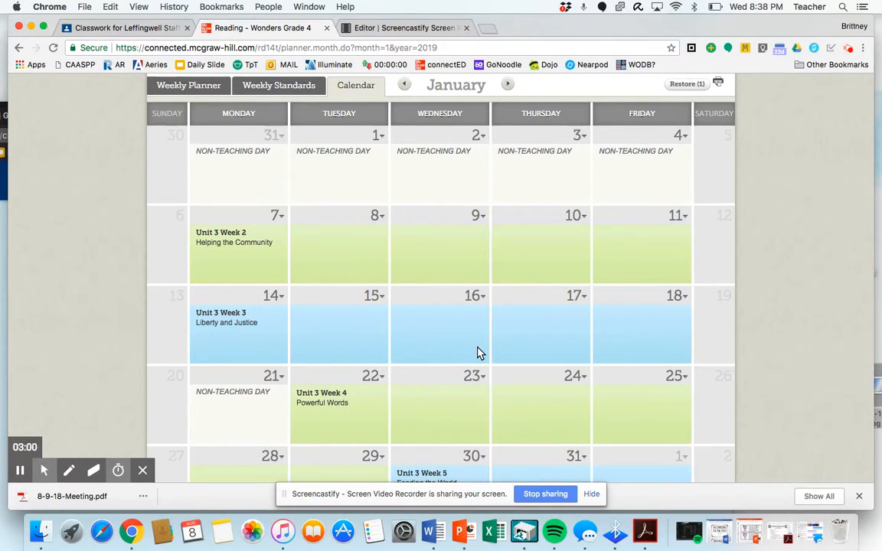
{"action": "mouse_move", "coordinate": [472, 227]}
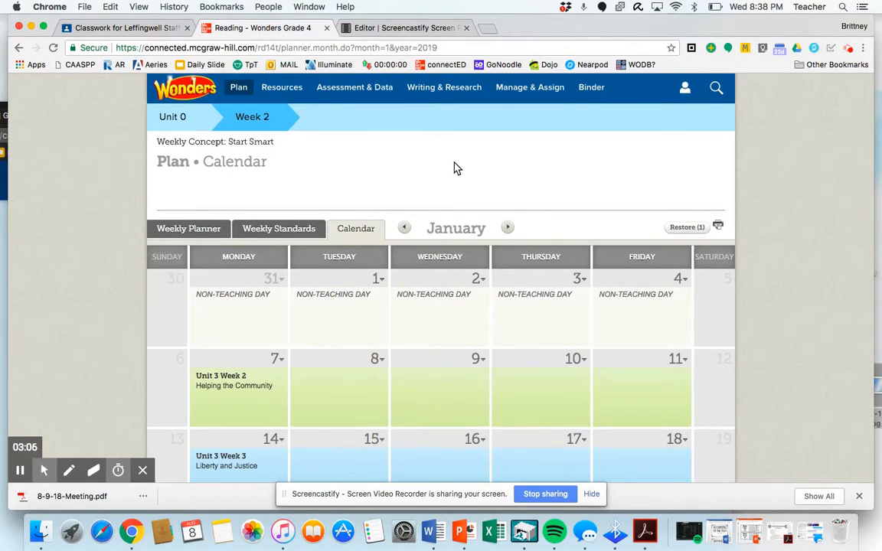
Go to Manage & Assign Class Details for Miss G Room 8 2018-2019 and view the empty Students section
{"action": "left_click", "coordinate": [239, 85]}
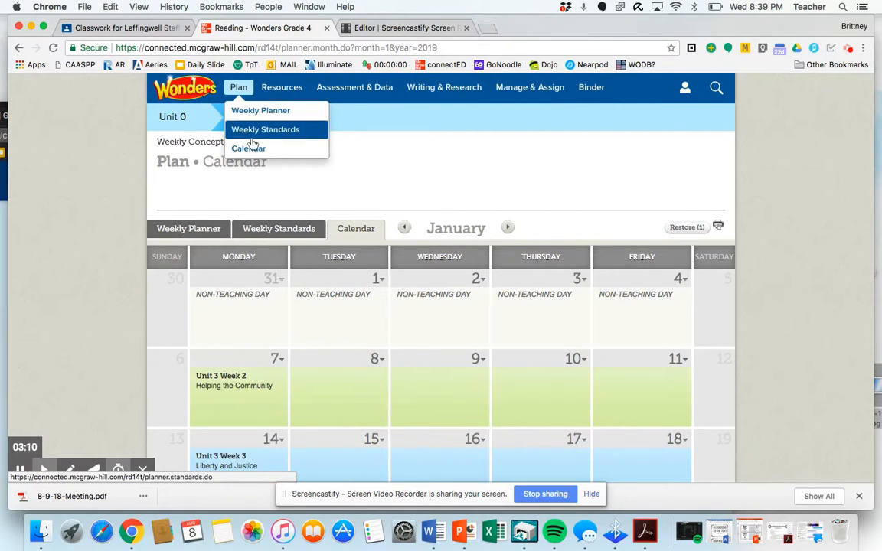
{"action": "left_click", "coordinate": [251, 116]}
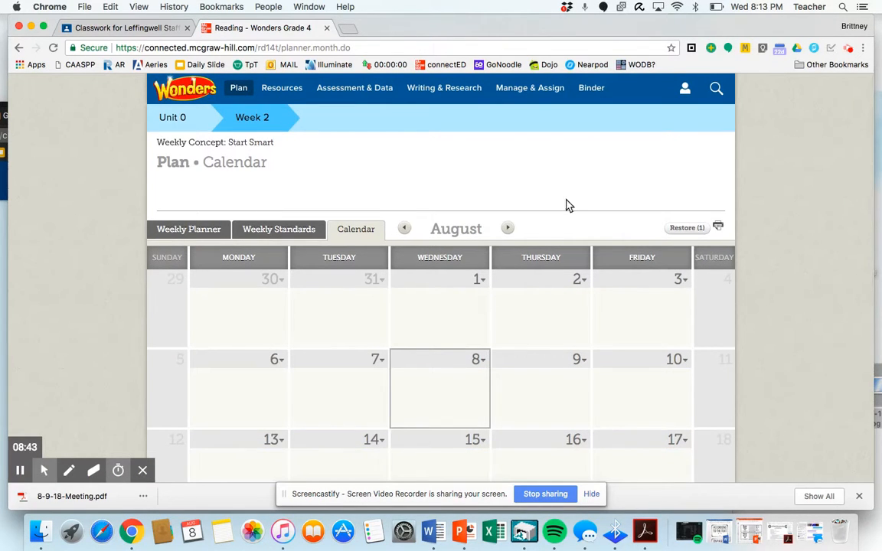
{"action": "left_click", "coordinate": [530, 88]}
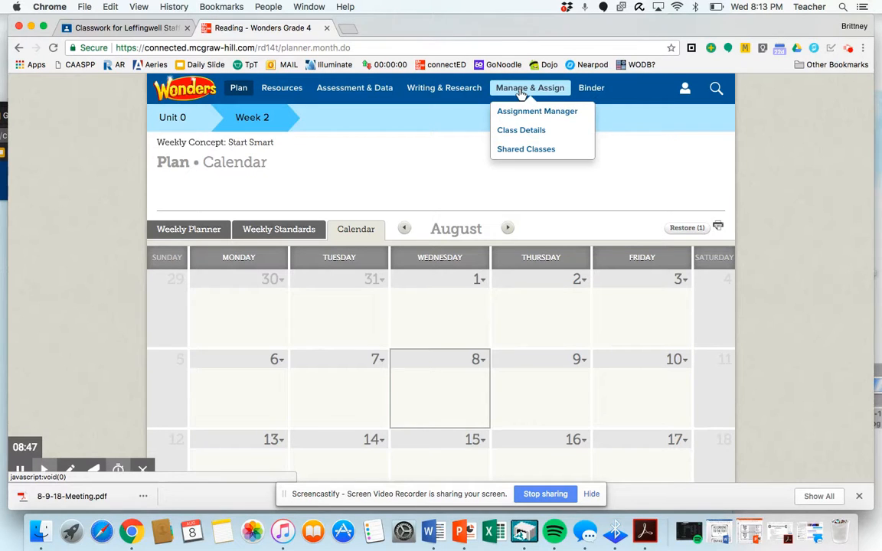
{"action": "mouse_move", "coordinate": [521, 129]}
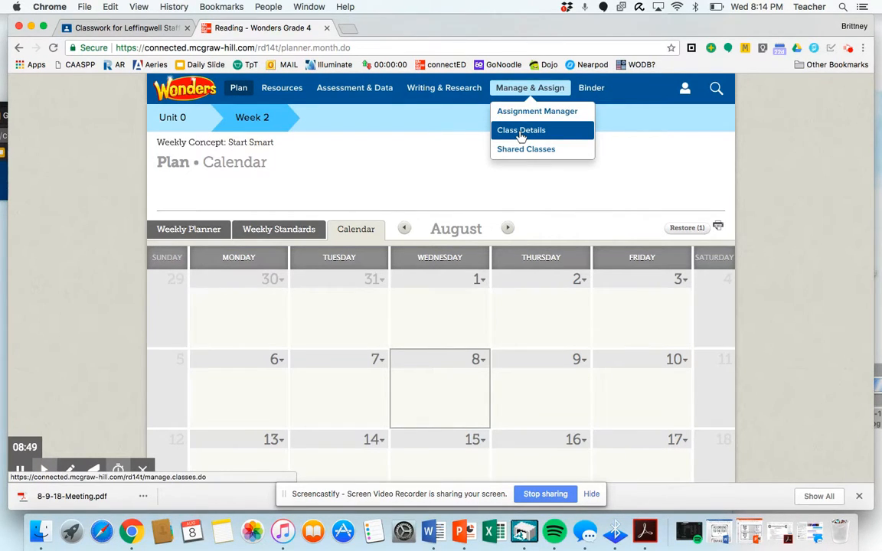
{"action": "left_click", "coordinate": [521, 131]}
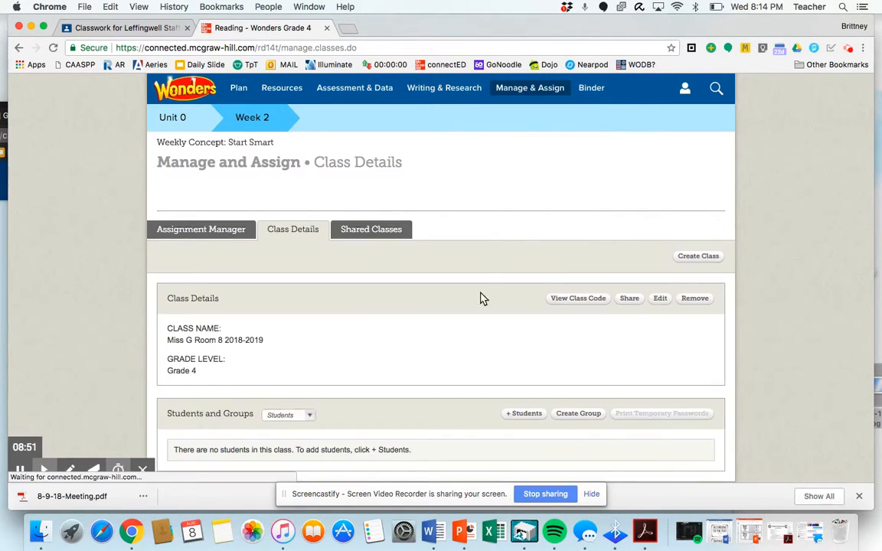
{"action": "scroll", "scroll_direction": "down", "scroll_amount": 3}
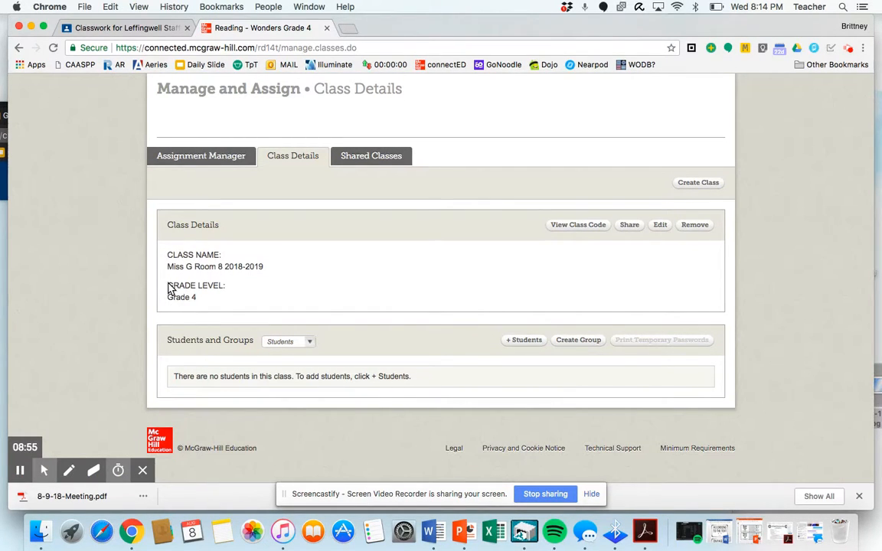
{"action": "mouse_move", "coordinate": [242, 269]}
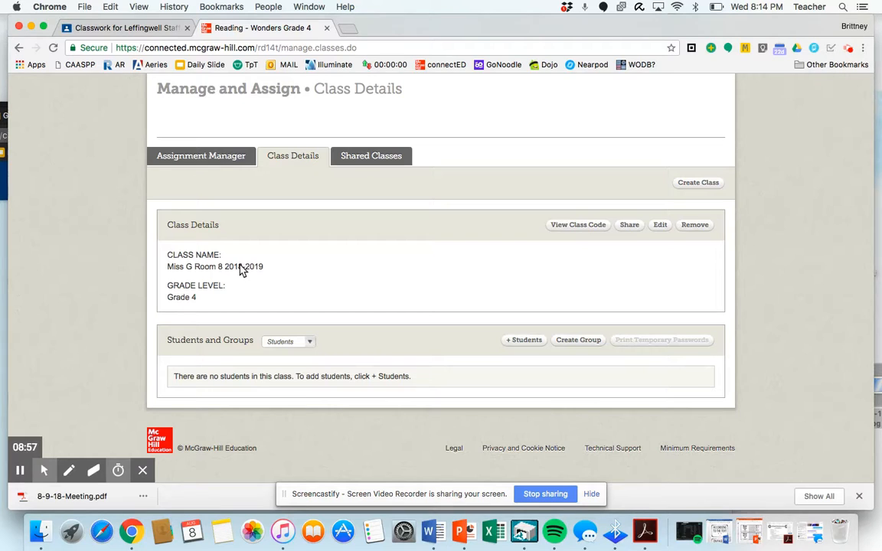
{"action": "mouse_move", "coordinate": [270, 279]}
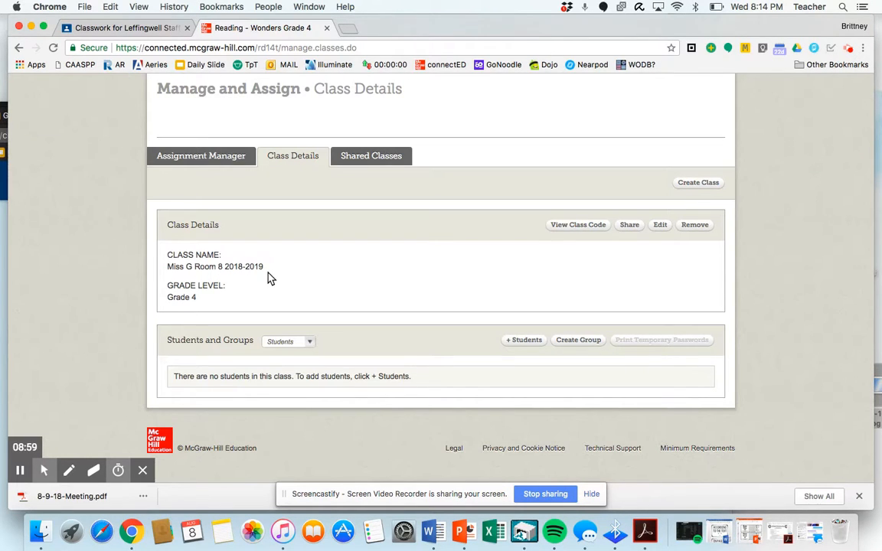
{"action": "mouse_move", "coordinate": [281, 279]}
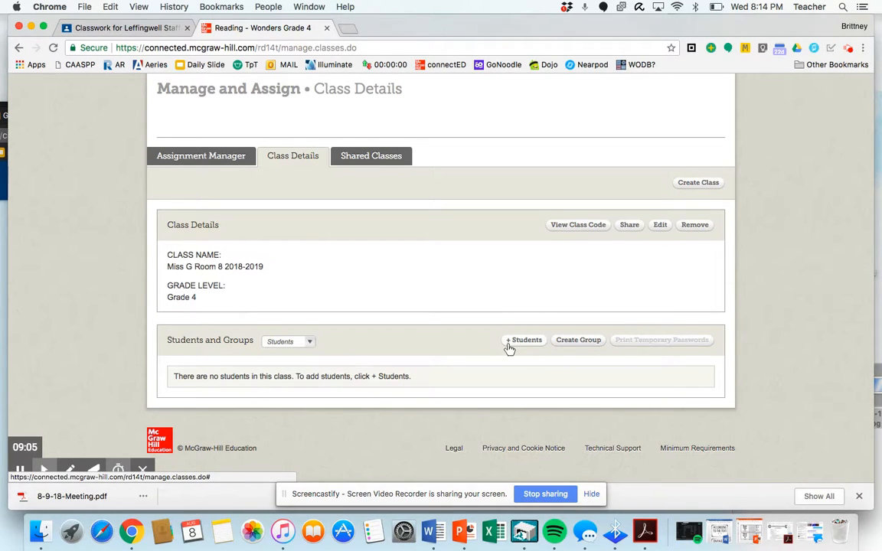
{"action": "left_click", "coordinate": [524, 339]}
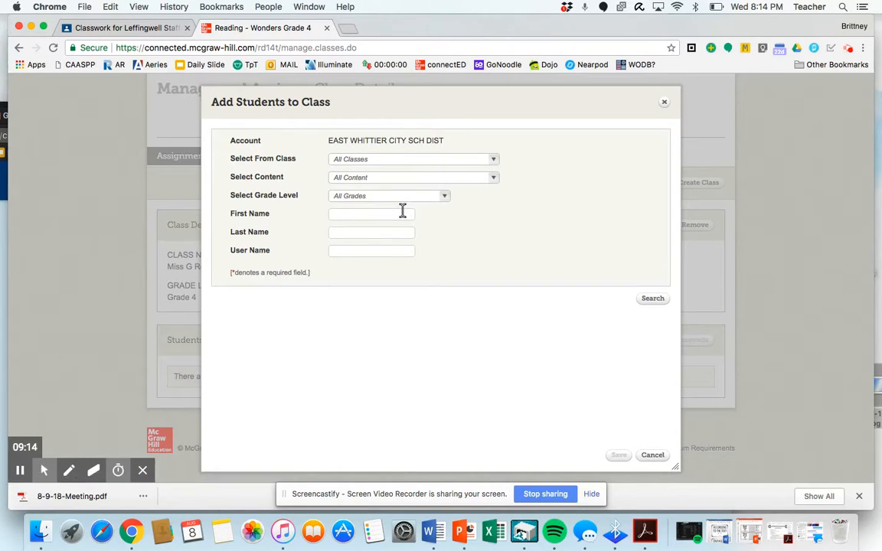
{"action": "left_click", "coordinate": [371, 213]}
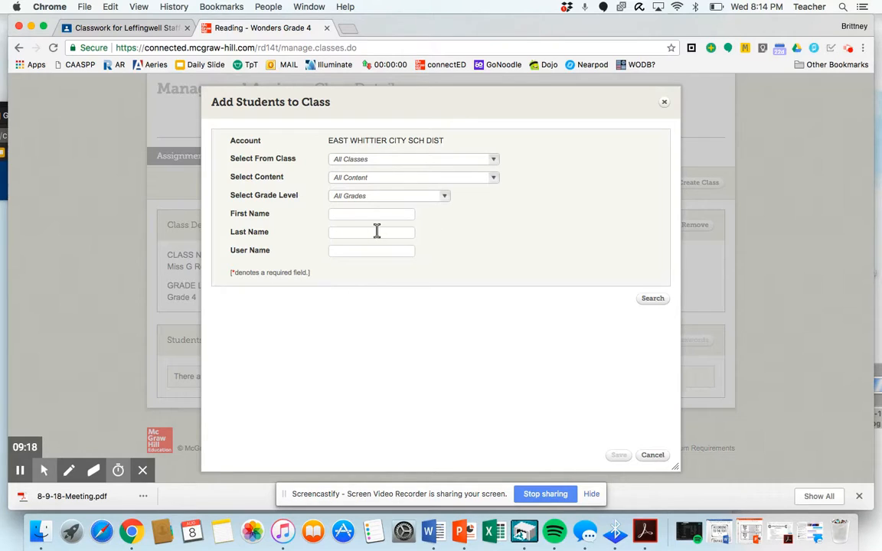
{"action": "type", "text": "cal"}
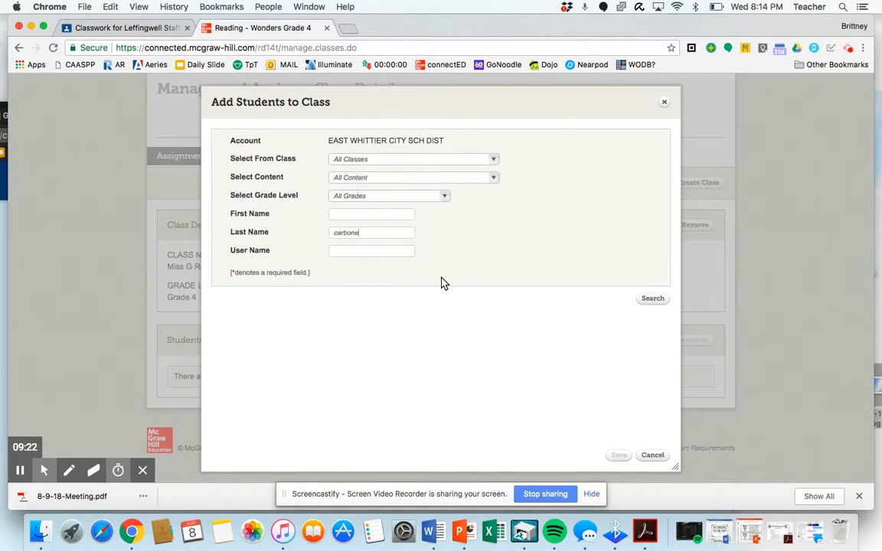
{"action": "mouse_move", "coordinate": [640, 328]}
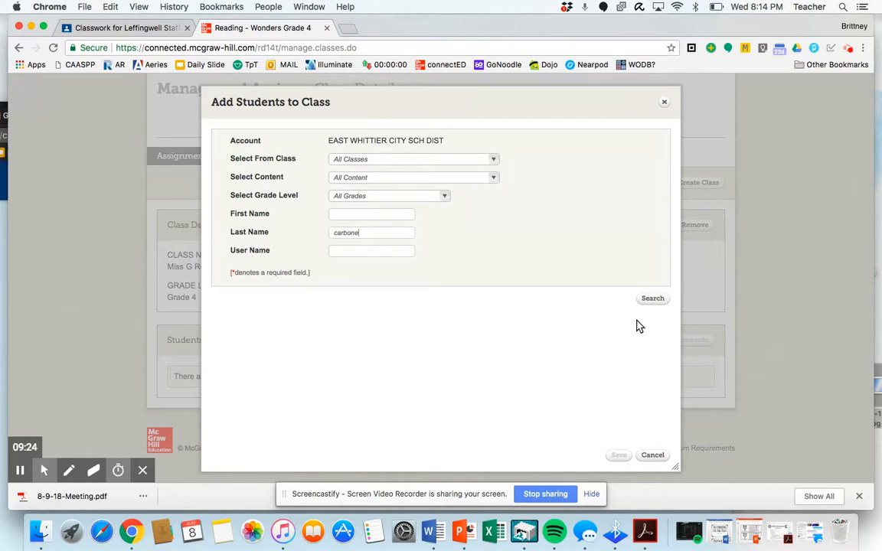
{"action": "left_click", "coordinate": [652, 297]}
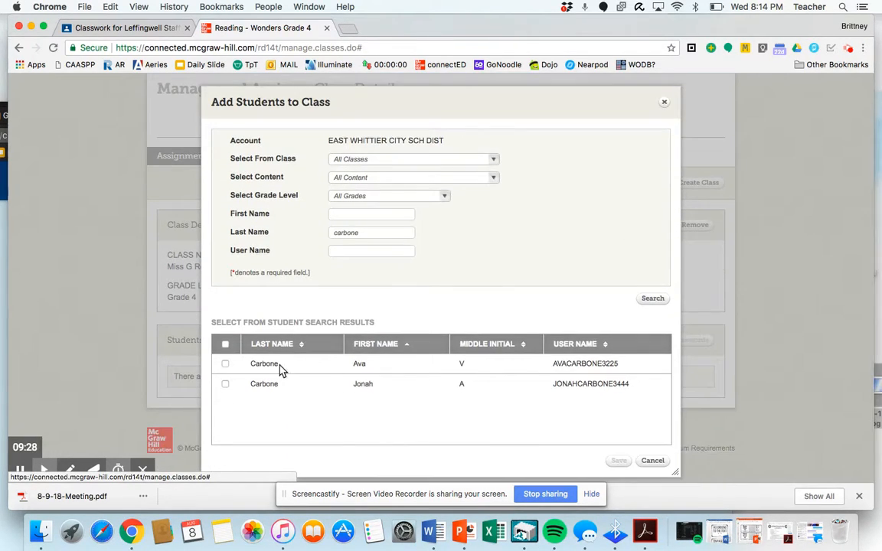
{"action": "left_click", "coordinate": [225, 361]}
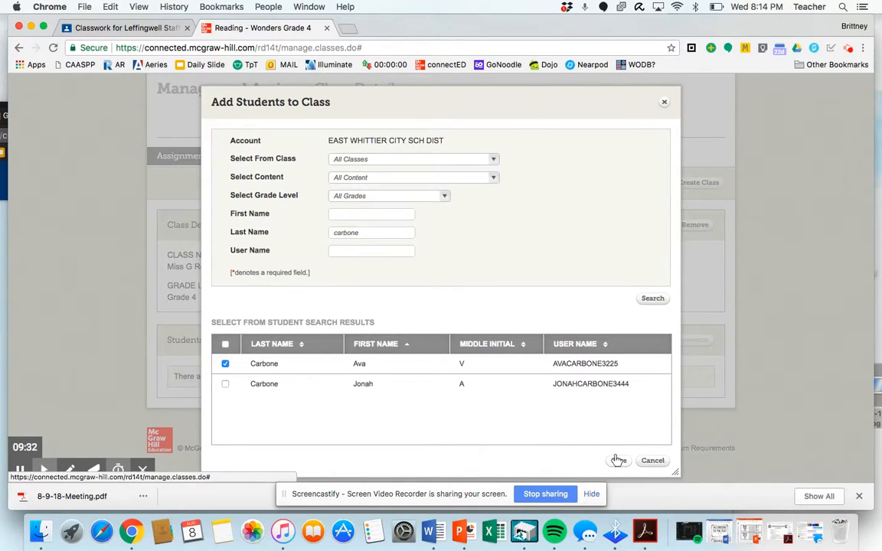
{"action": "left_click", "coordinate": [619, 460]}
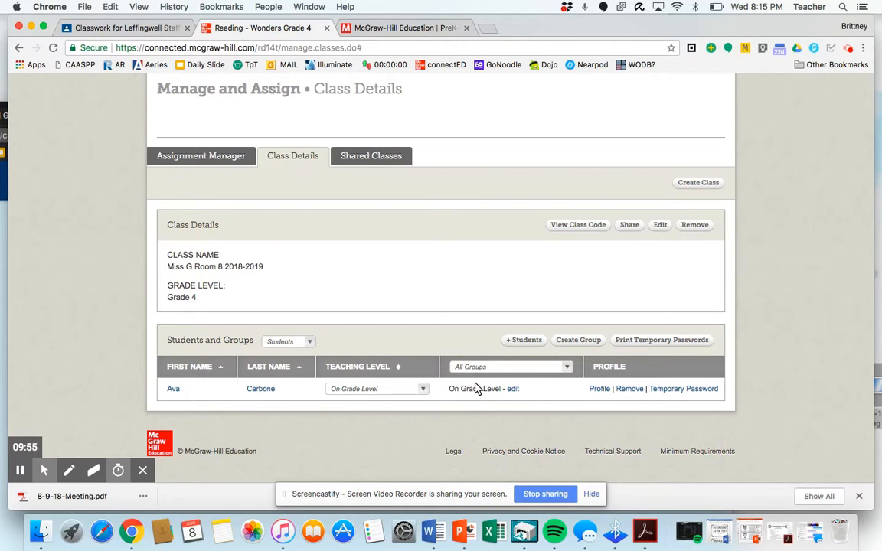
{"action": "left_click", "coordinate": [524, 340]}
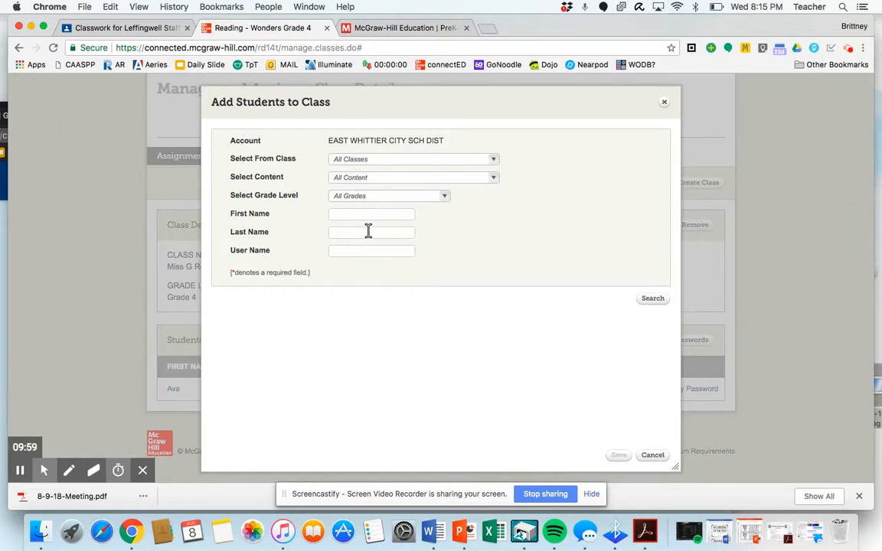
{"action": "type", "text": "cronin"}
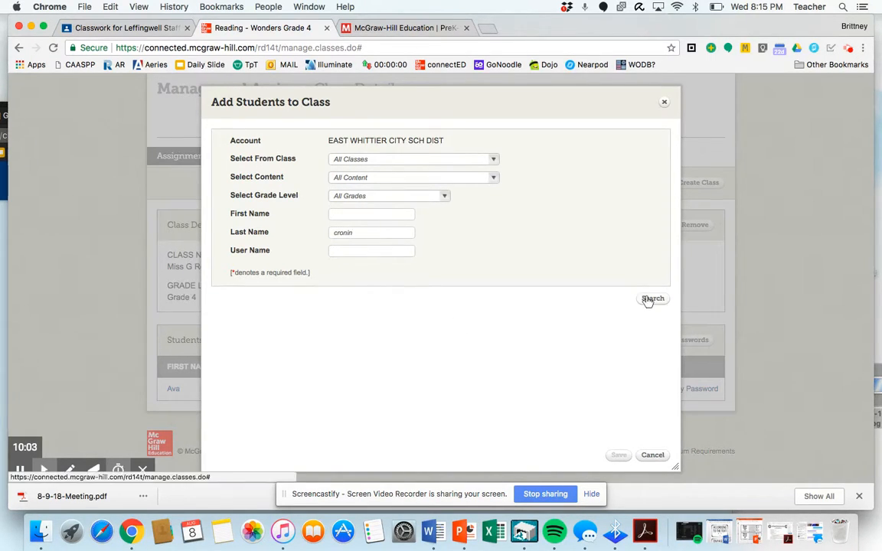
{"action": "left_click", "coordinate": [653, 299]}
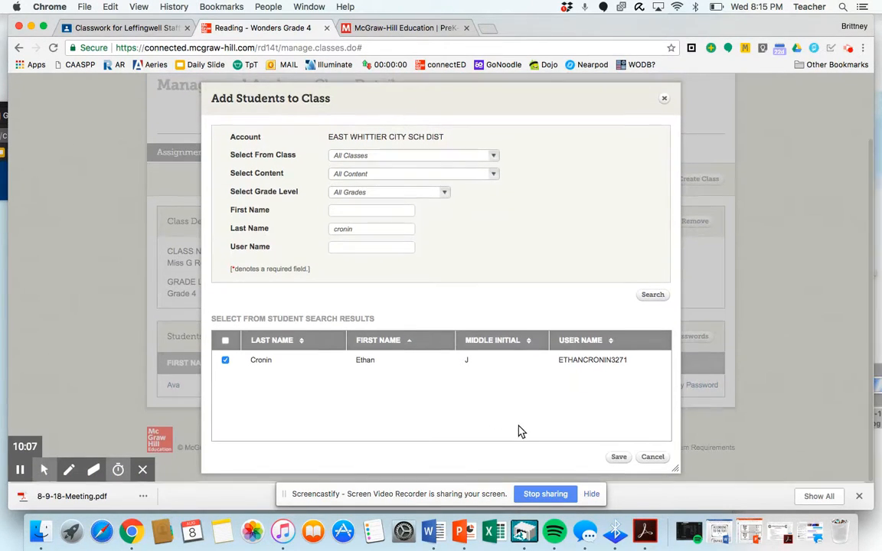
{"action": "mouse_move", "coordinate": [723, 438]}
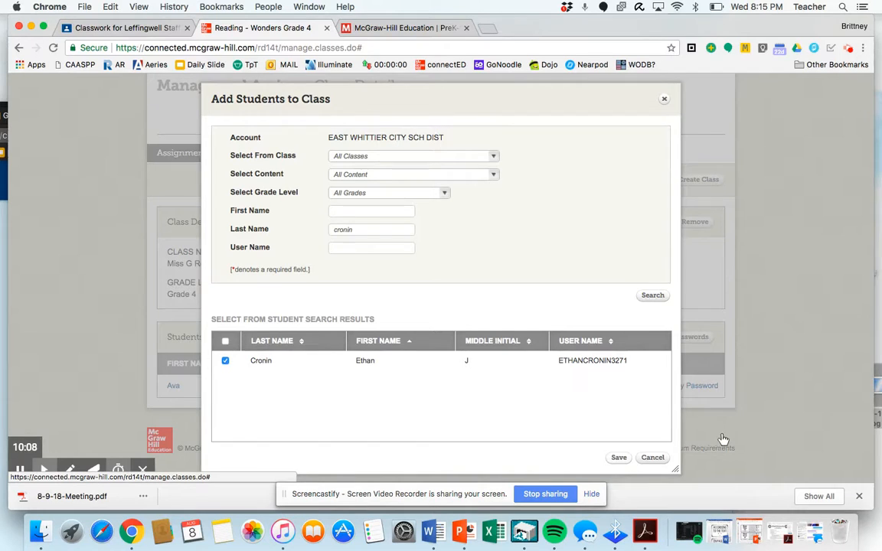
{"action": "left_click", "coordinate": [619, 456]}
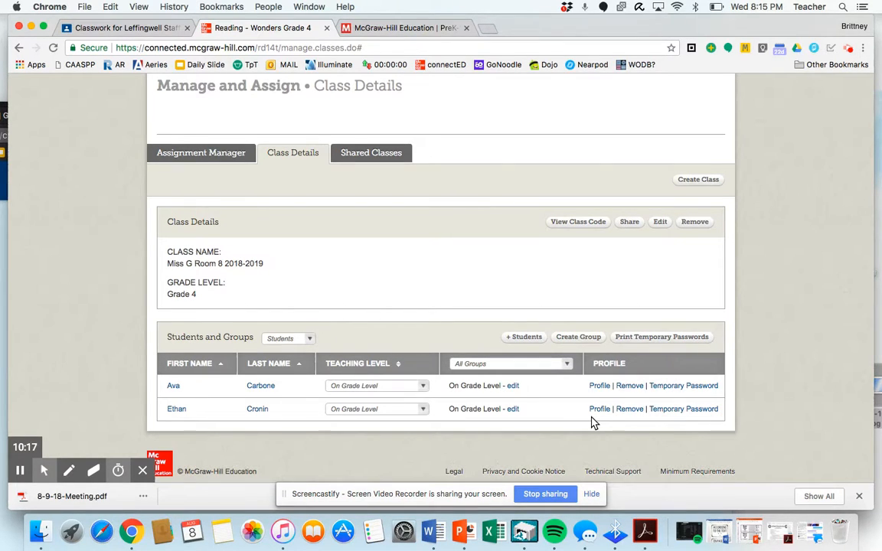
{"action": "mouse_move", "coordinate": [548, 415]}
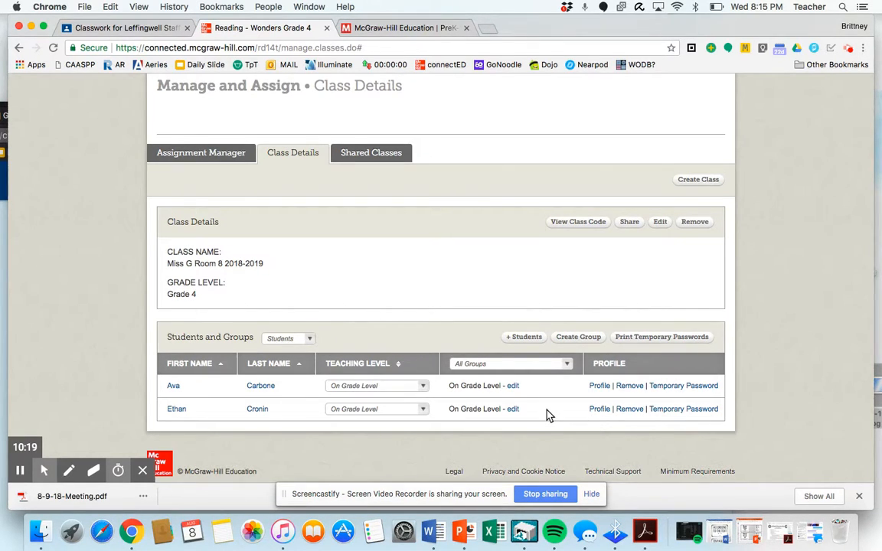